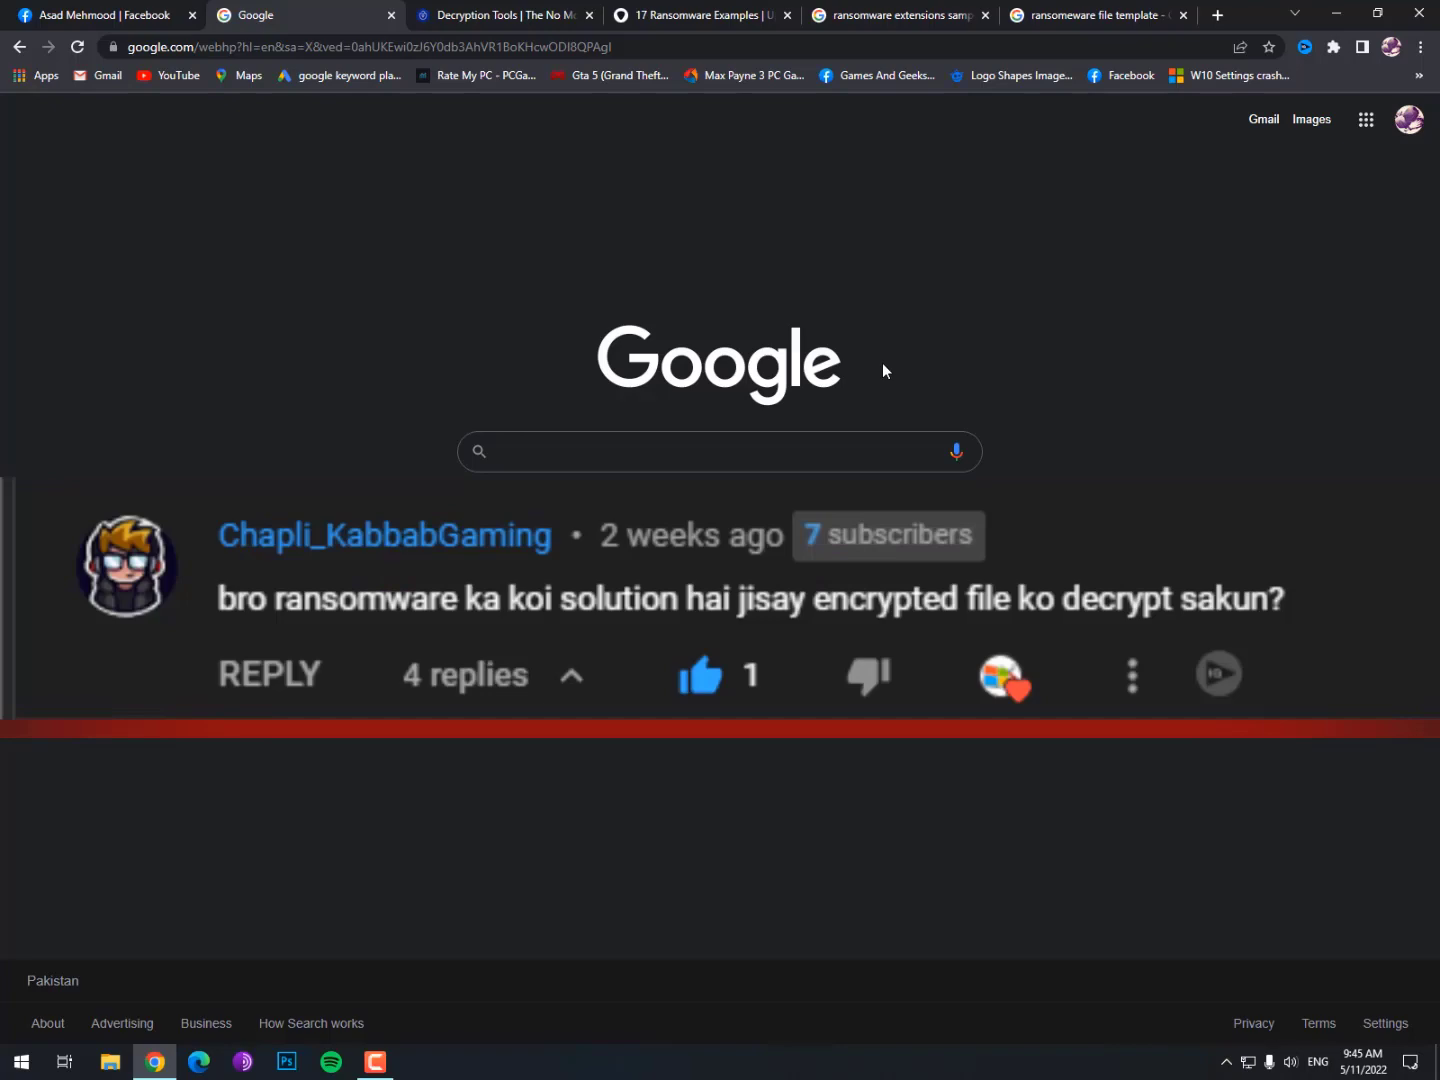
- Search Google for 'no ransomware project' via the suggestion from typing 'no ransom'
left_click(716, 452)
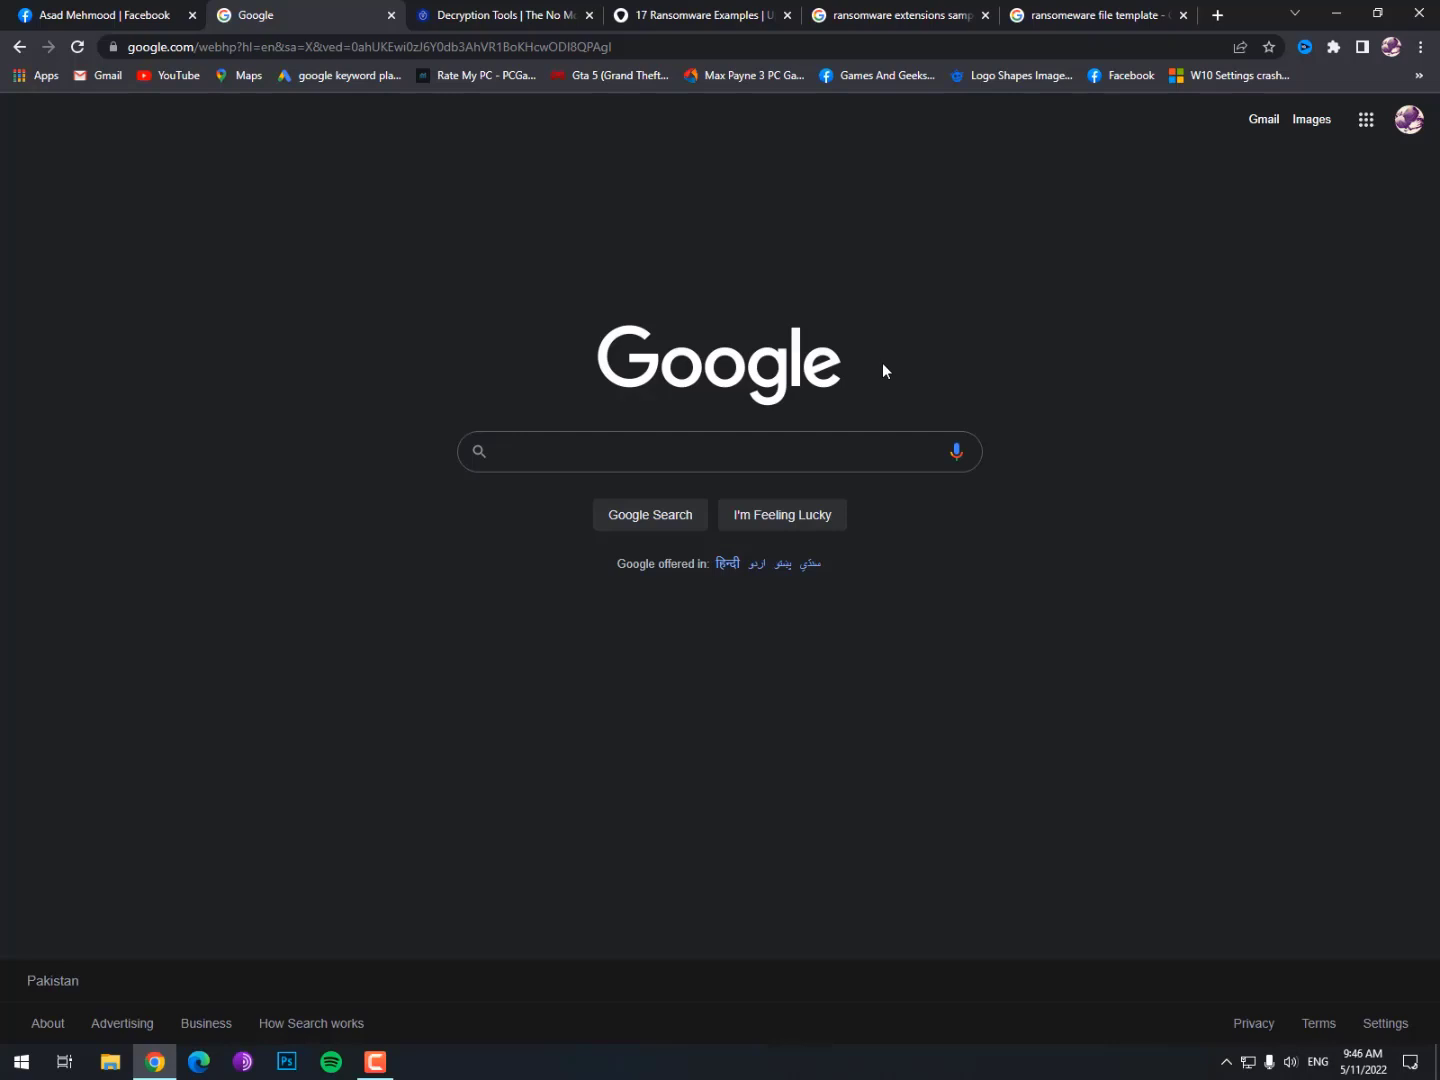
left_click(1090, 16)
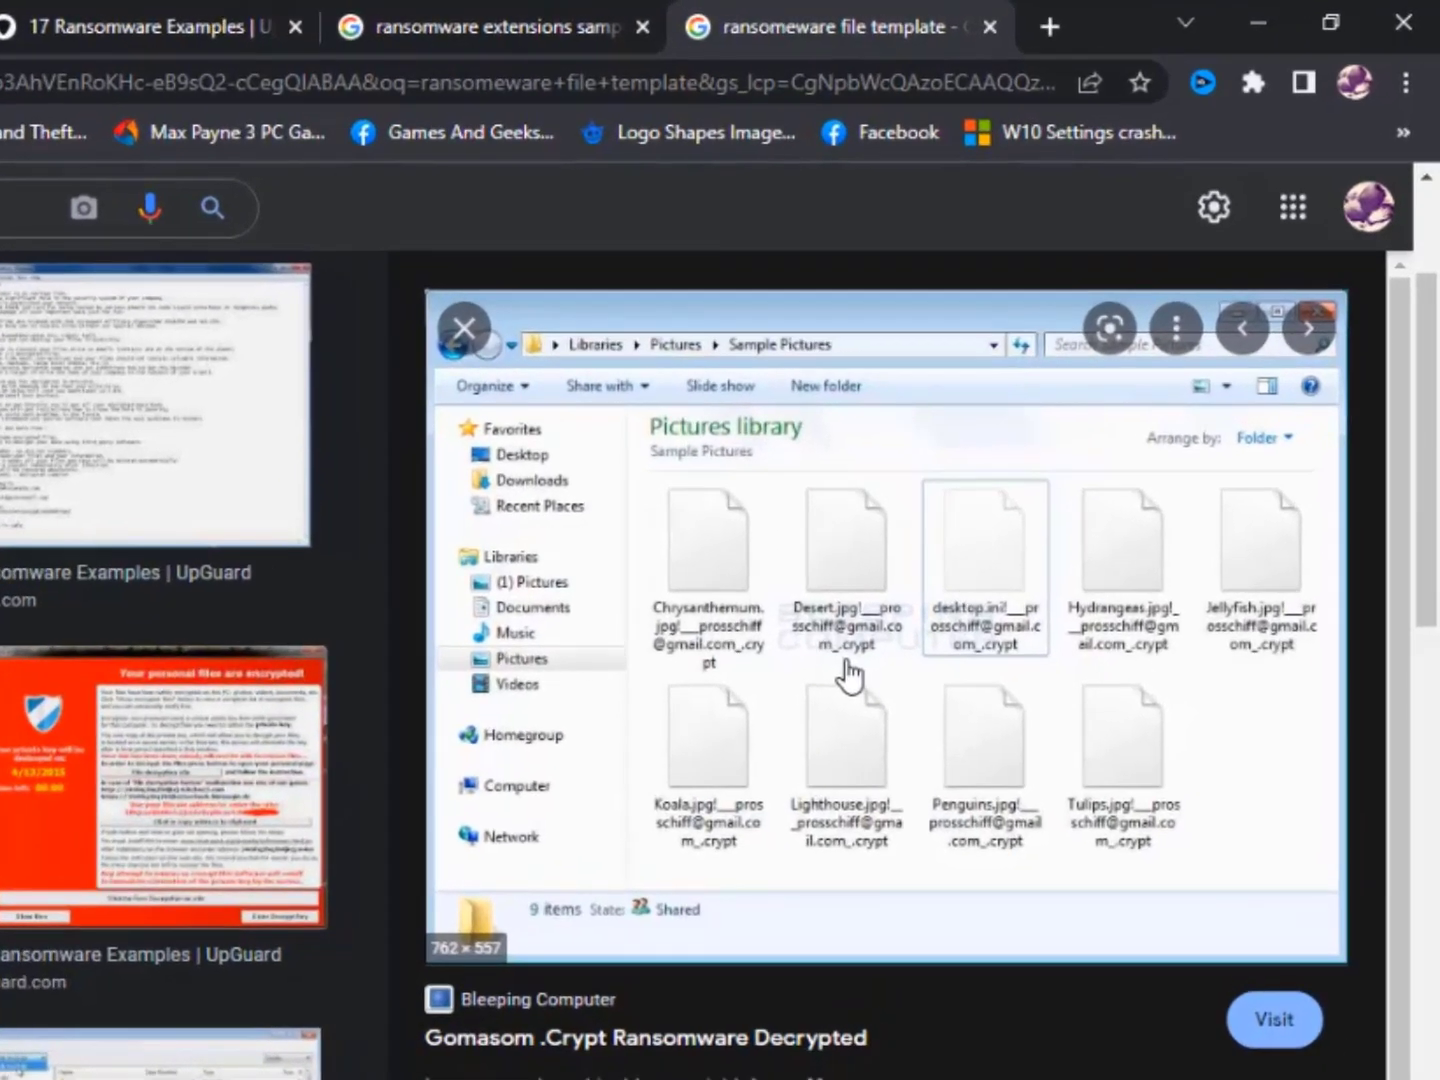
mouse_move(1150, 876)
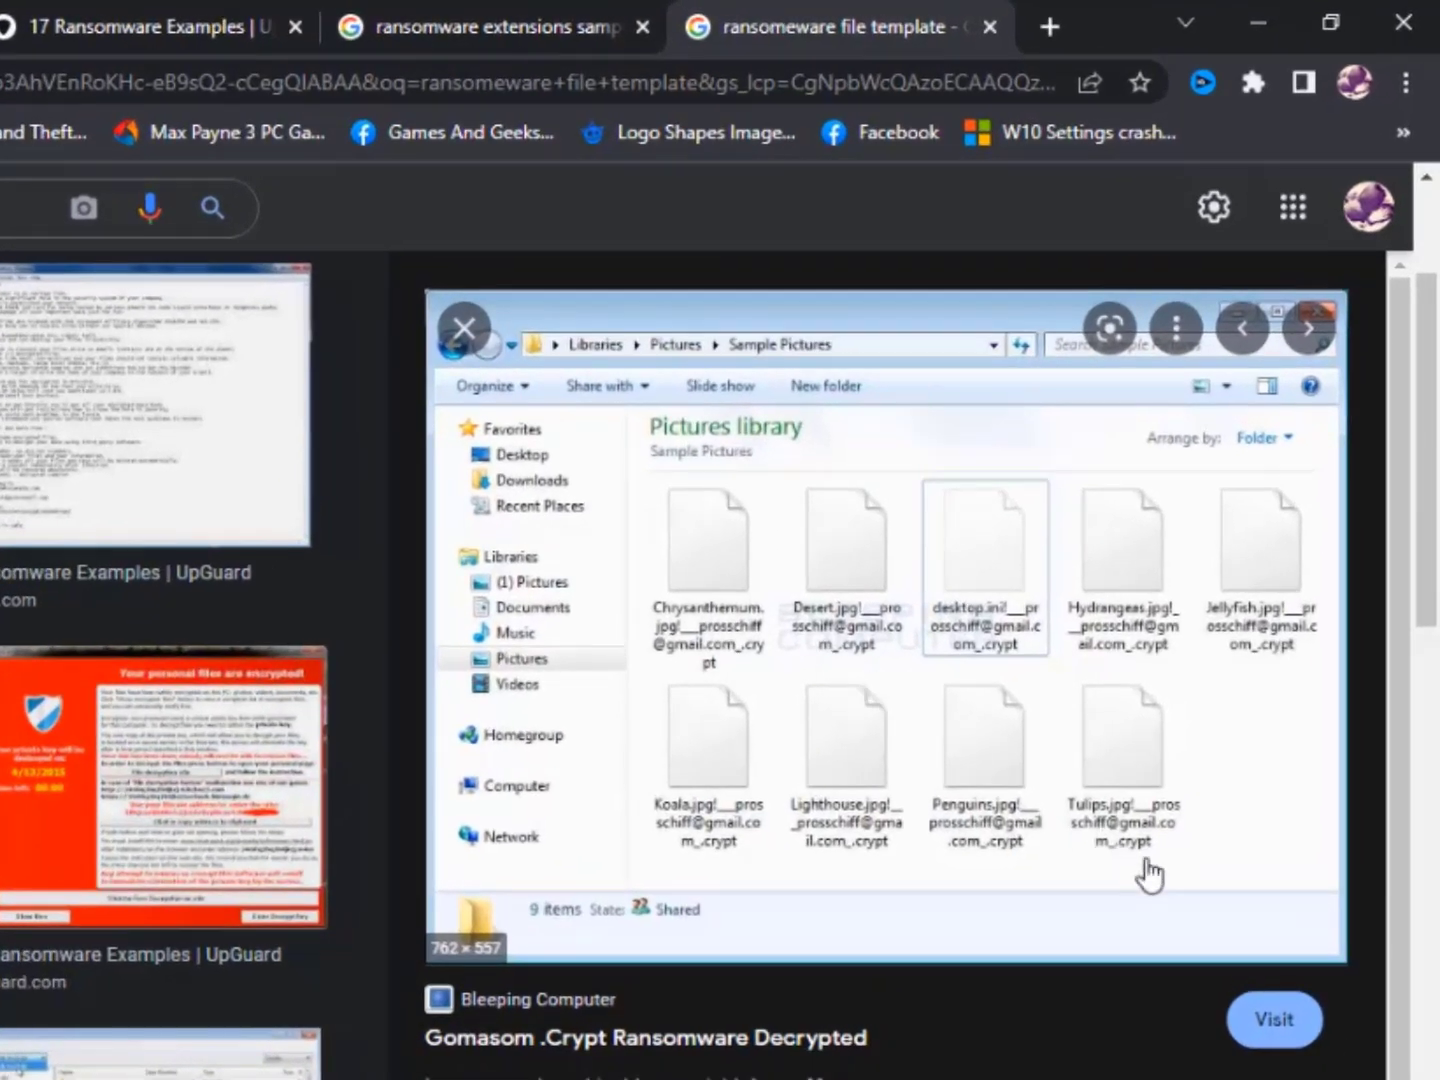
mouse_move(1140, 872)
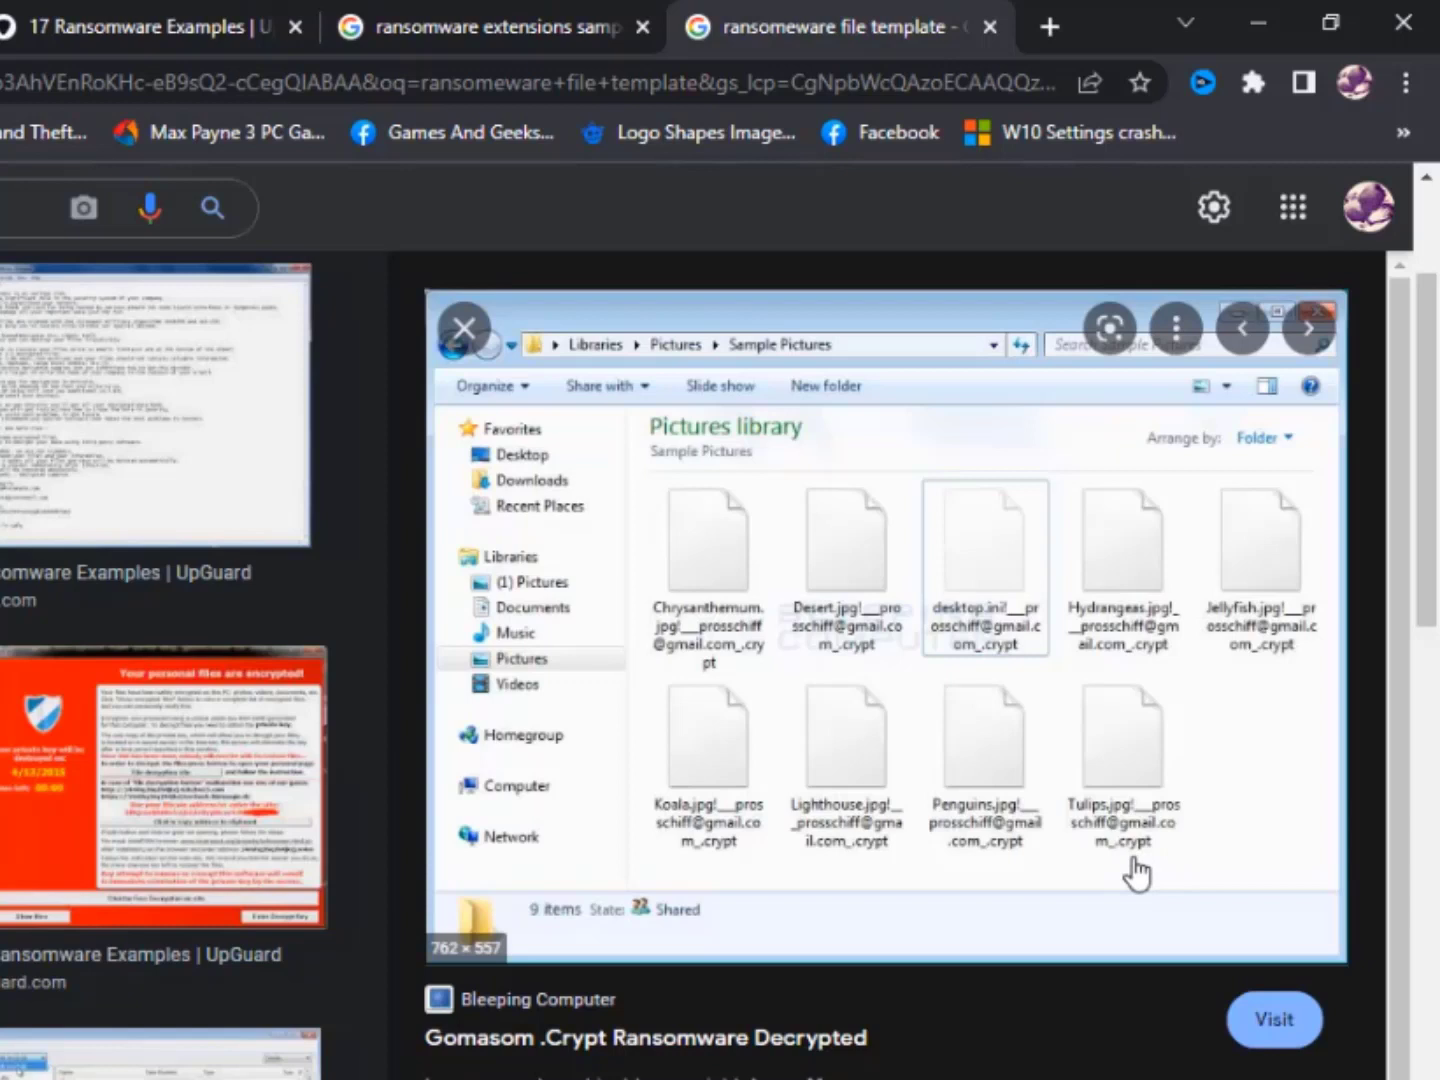
mouse_move(1188, 838)
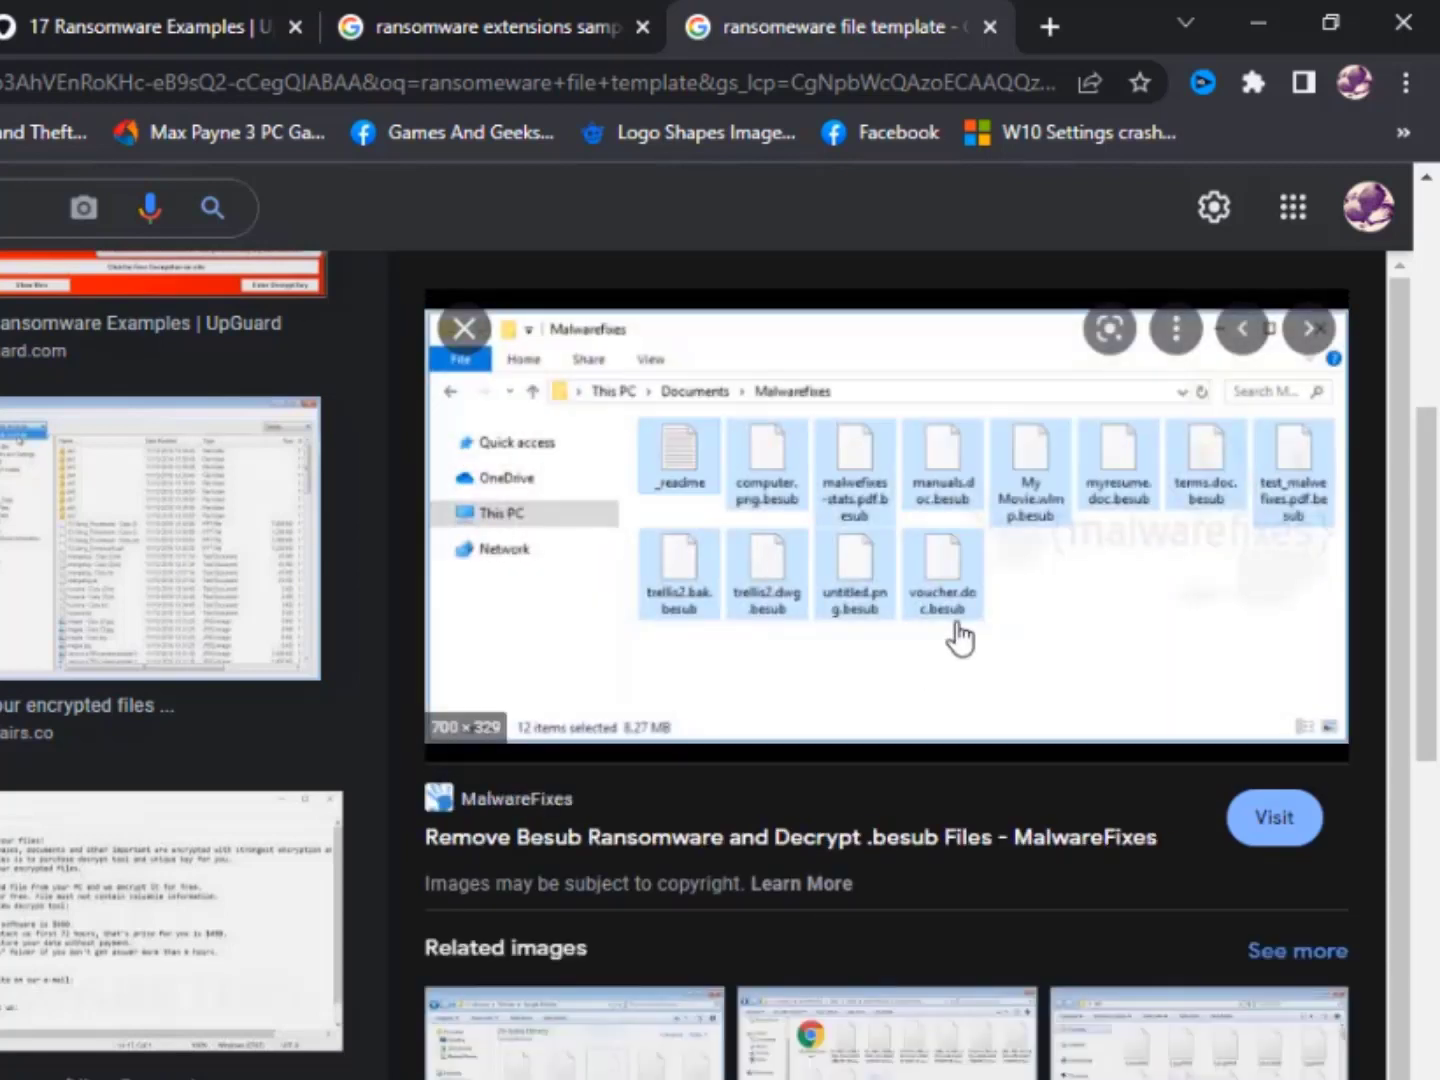
mouse_move(910, 620)
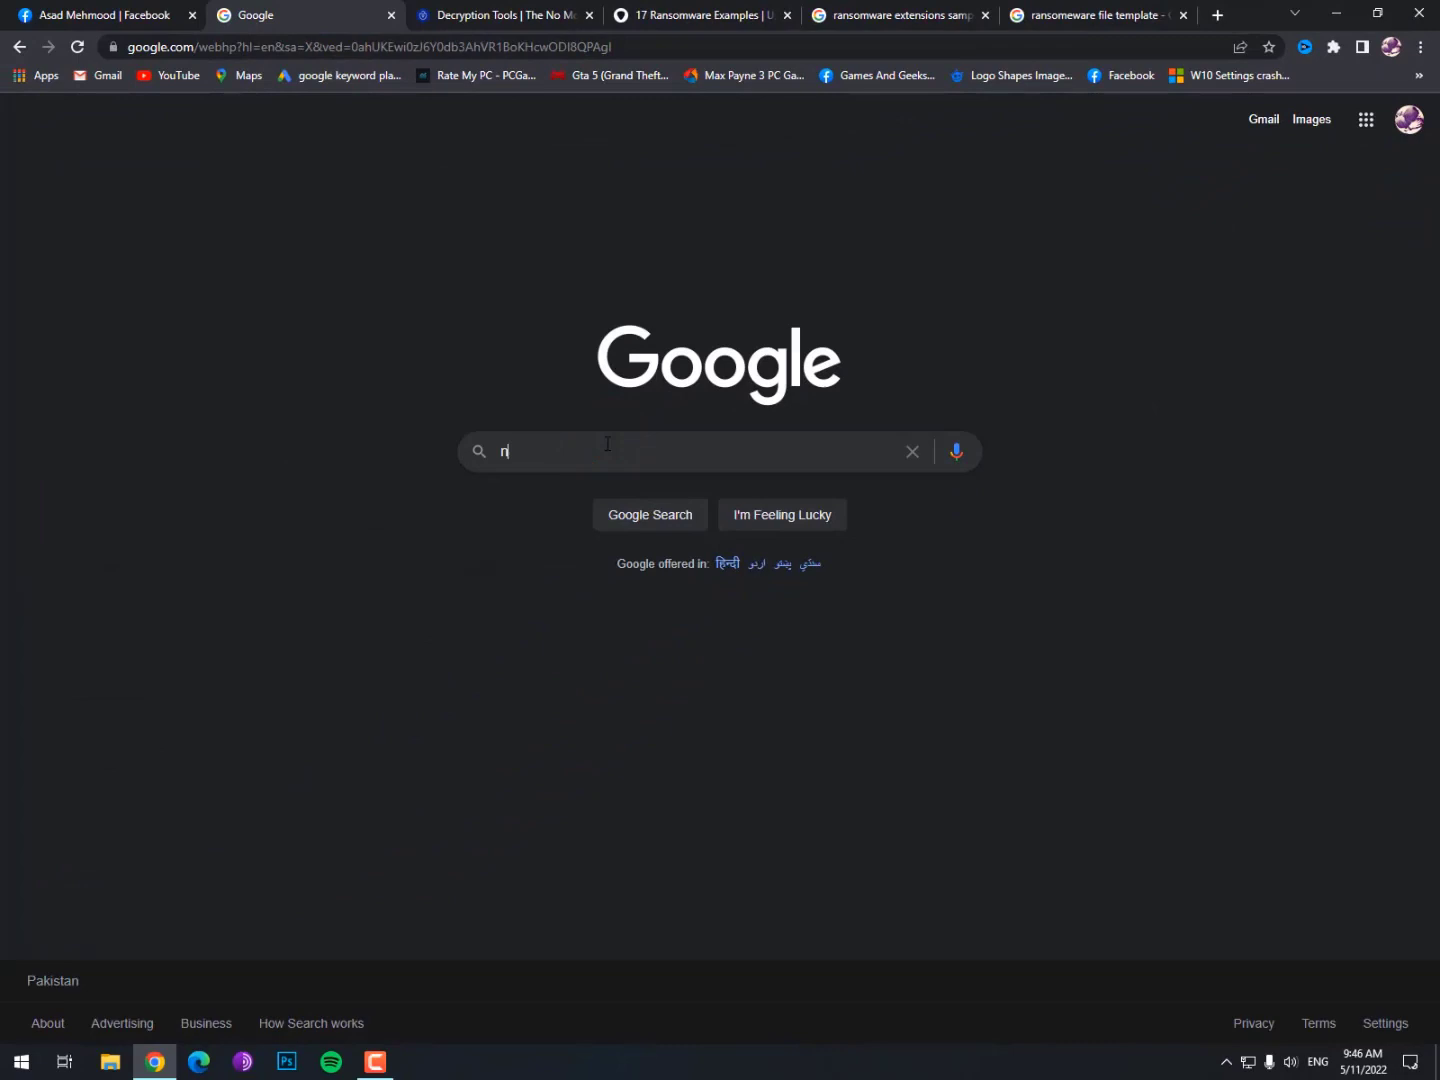
type("o ransom")
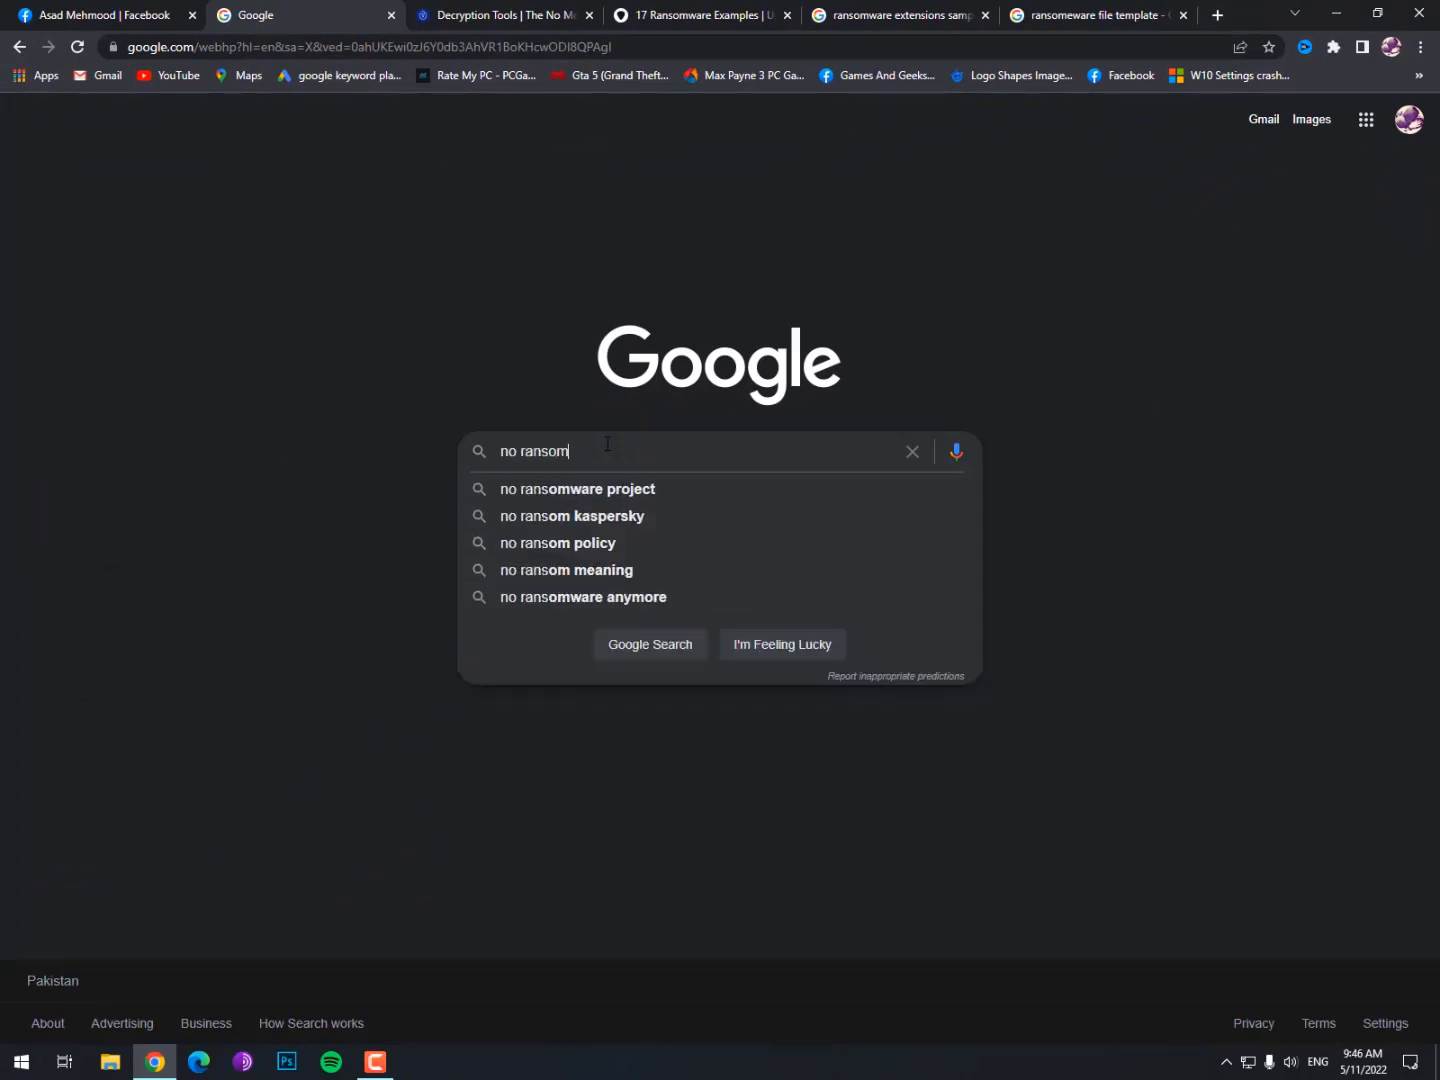
left_click(576, 488)
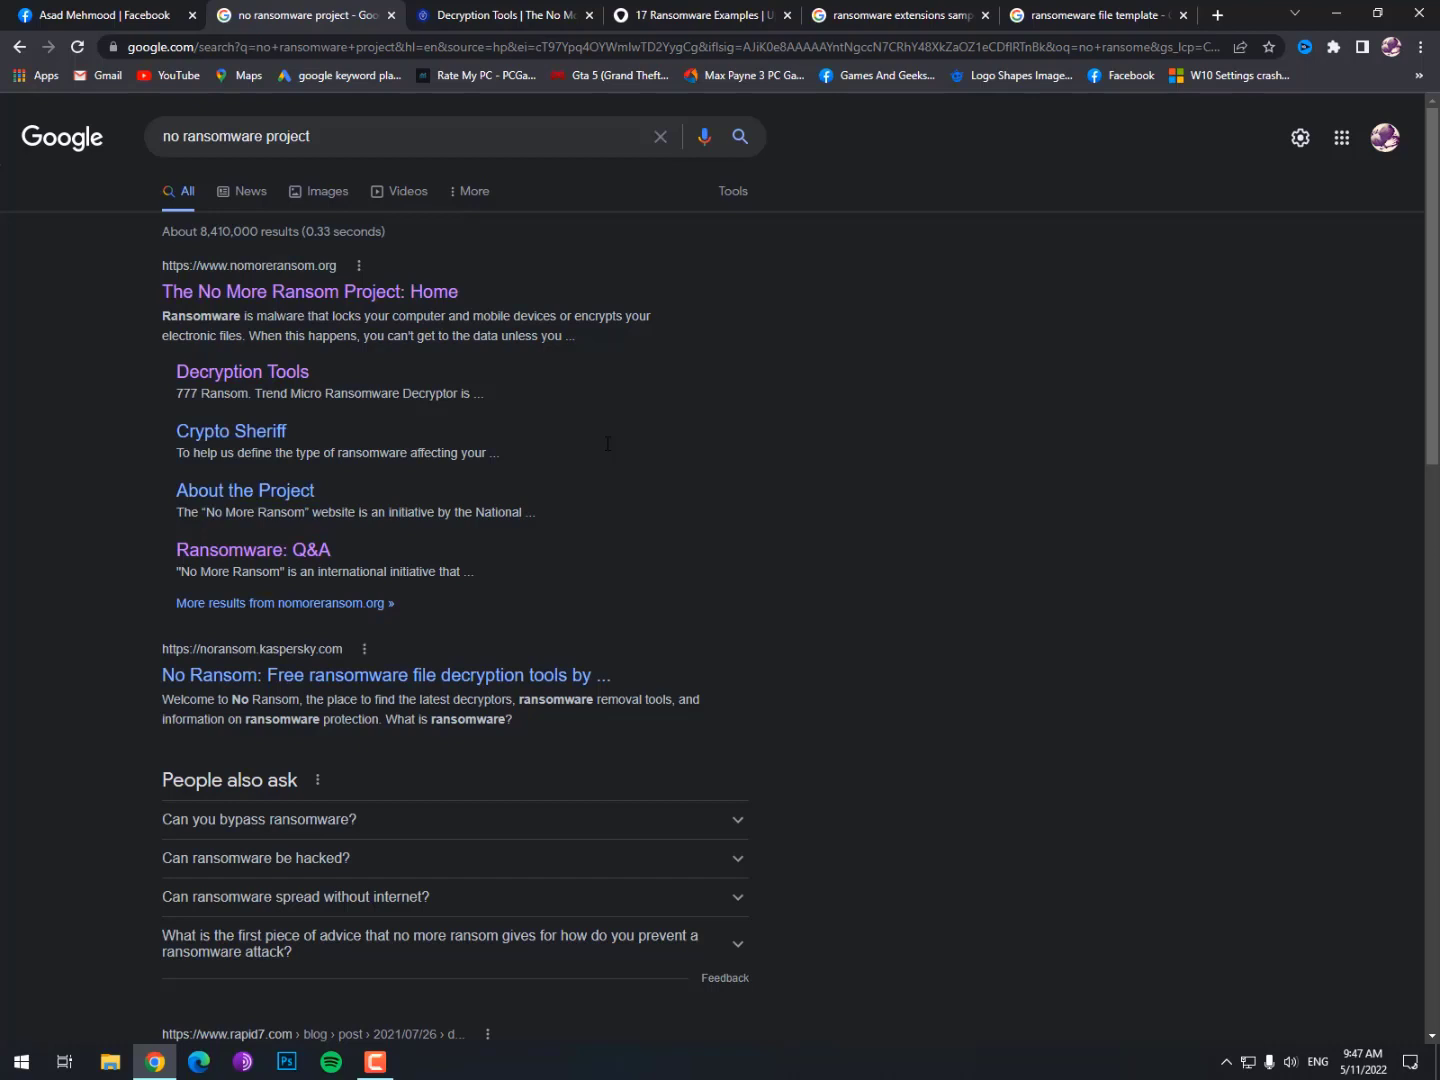
mouse_move(608, 450)
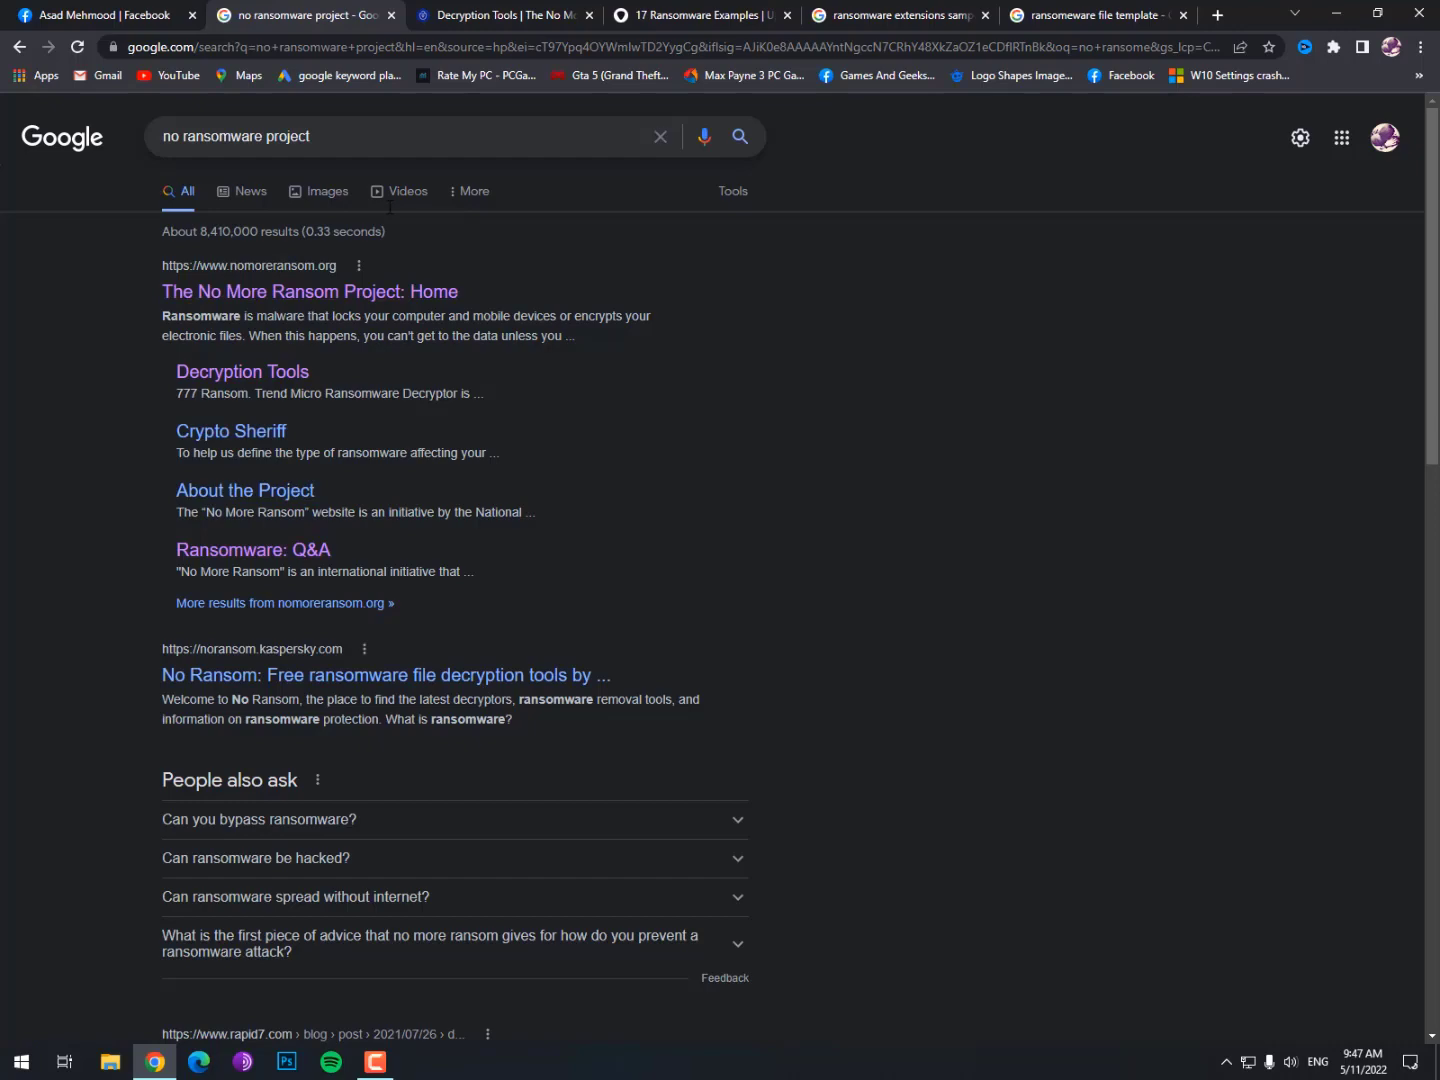
- Open 'The No More Ransom Project: Home' result from the search listing
triple_click(236, 136)
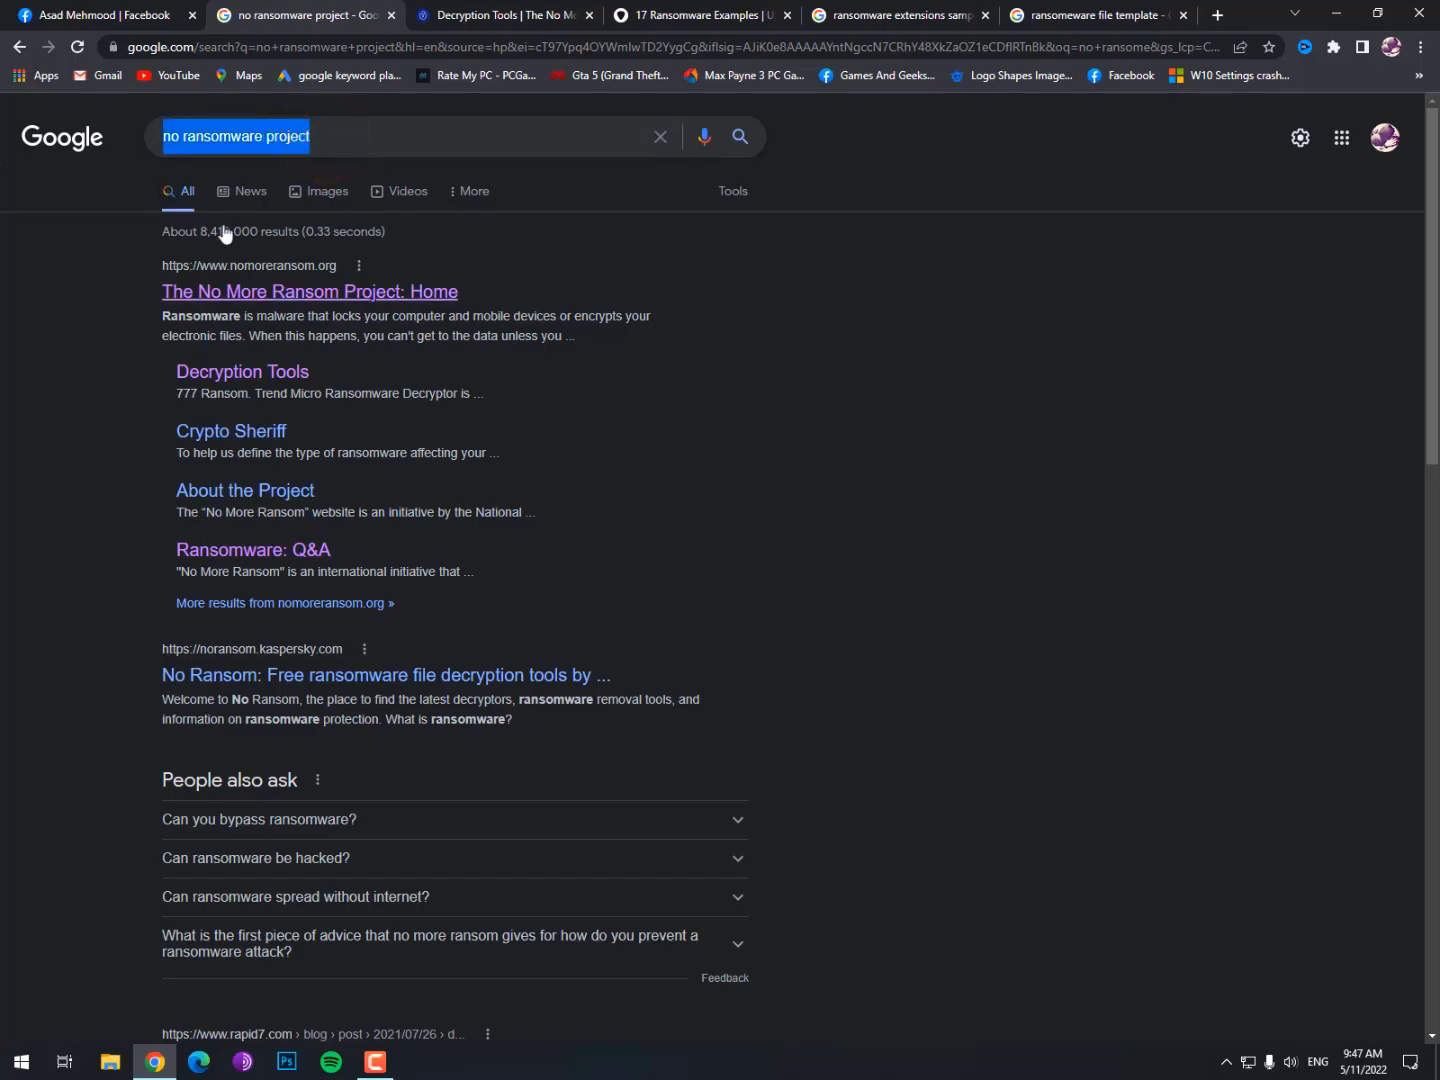
left_click(308, 292)
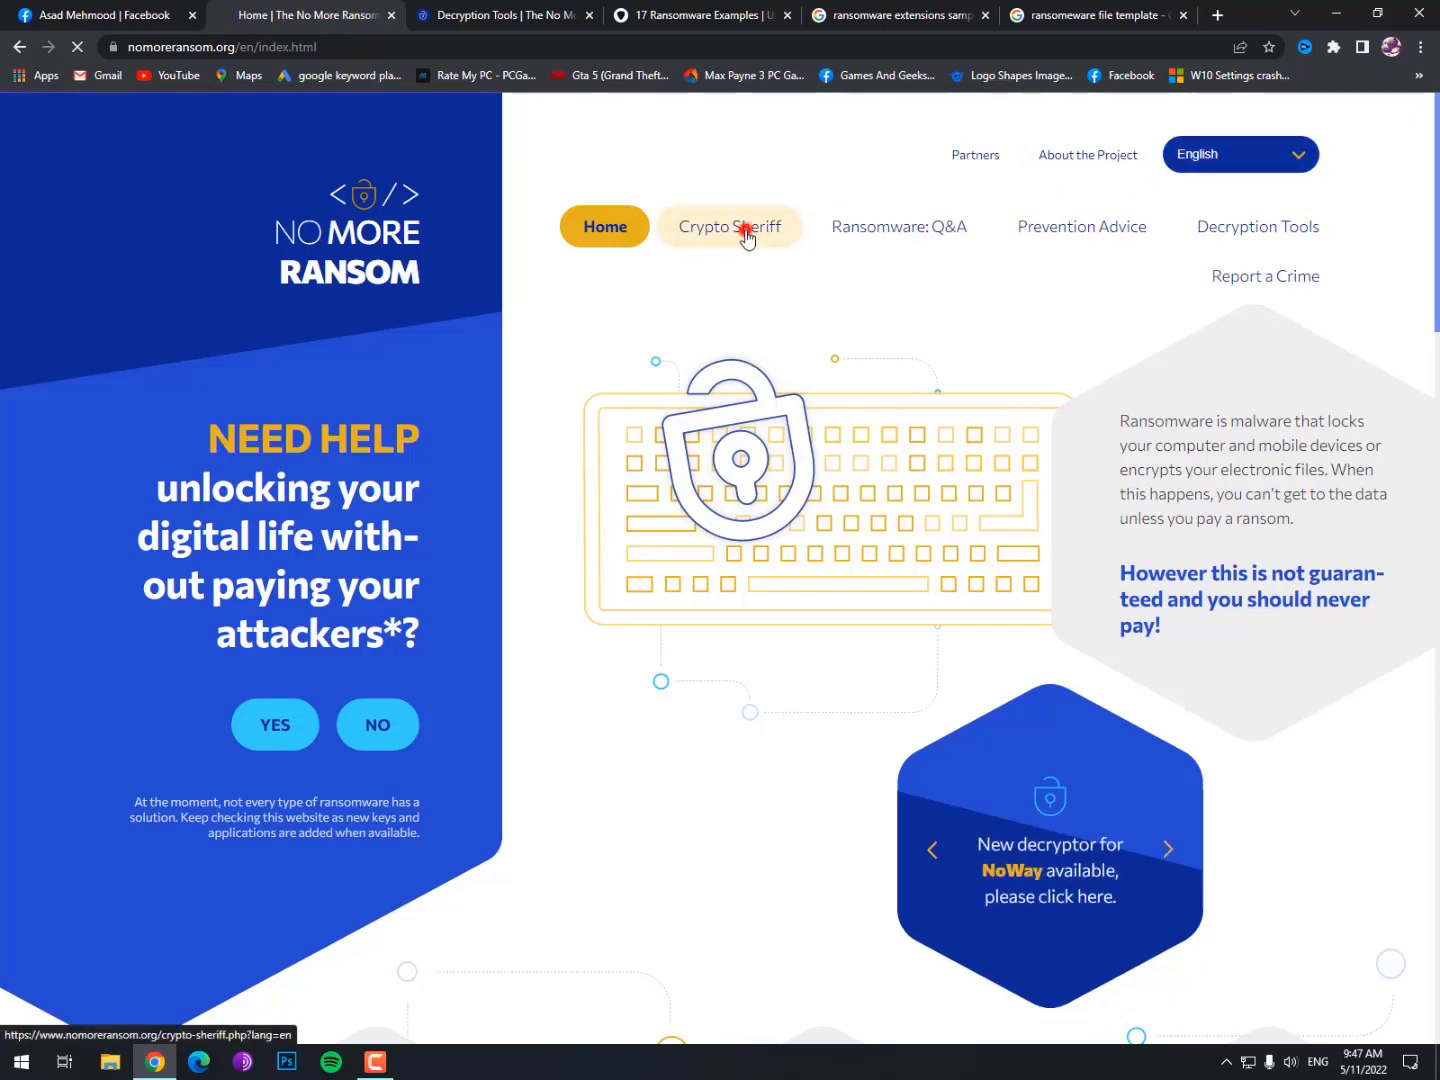
- Go to Crypto Sheriff and look over the ransom-note address and file-upload form
left_click(728, 226)
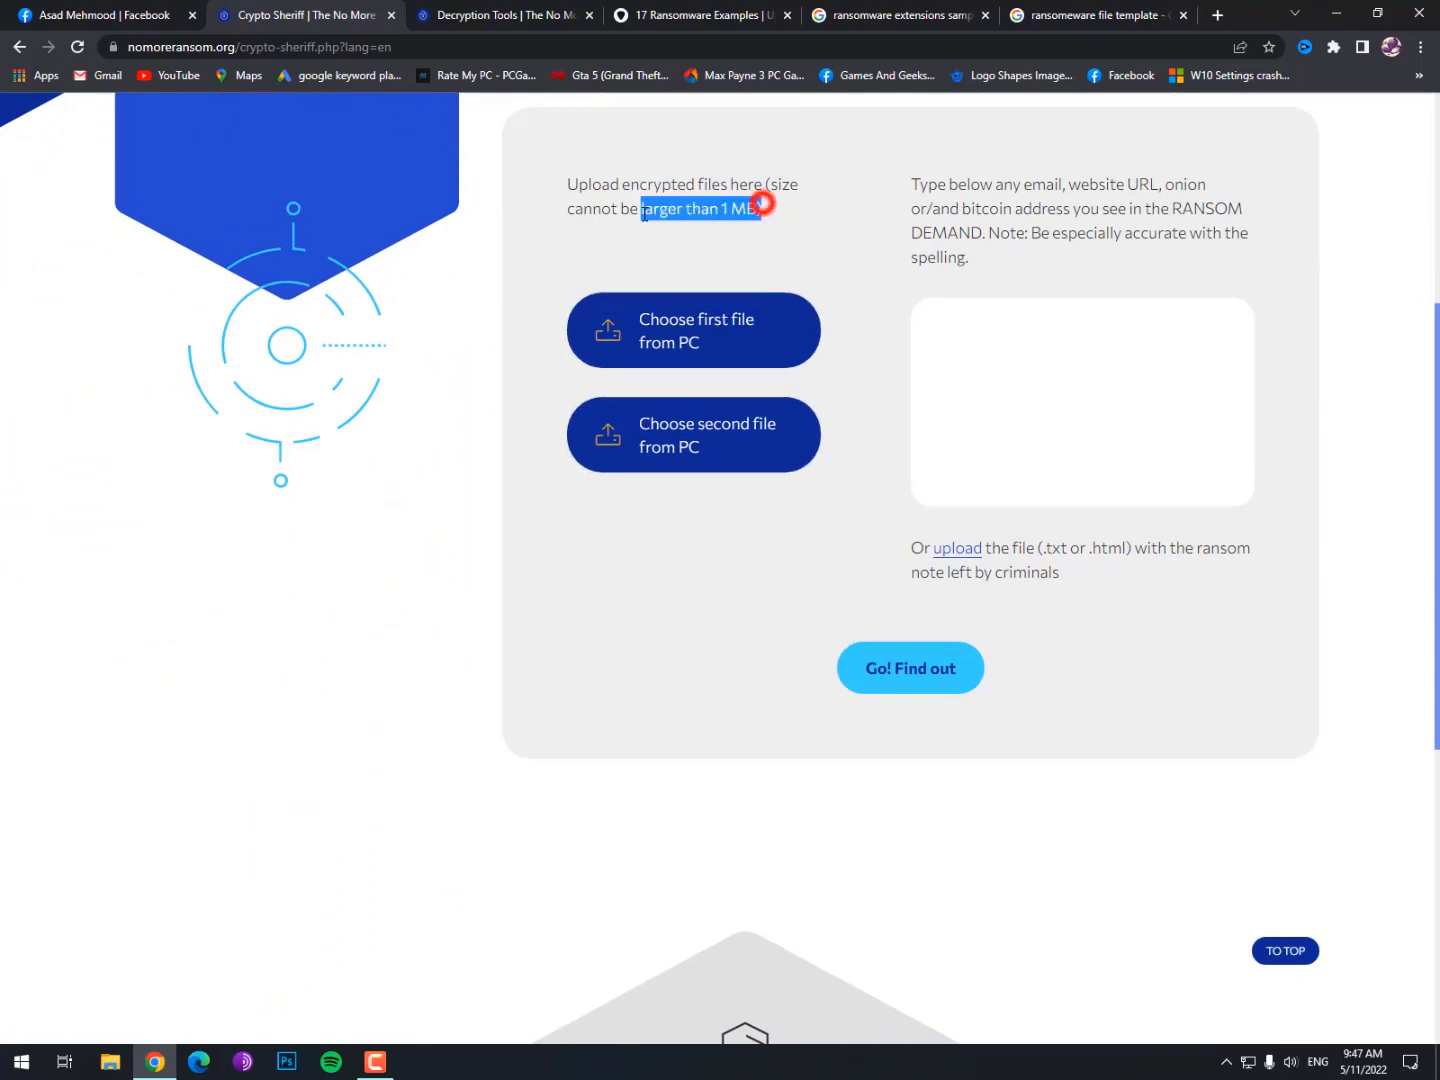
left_click(1072, 402)
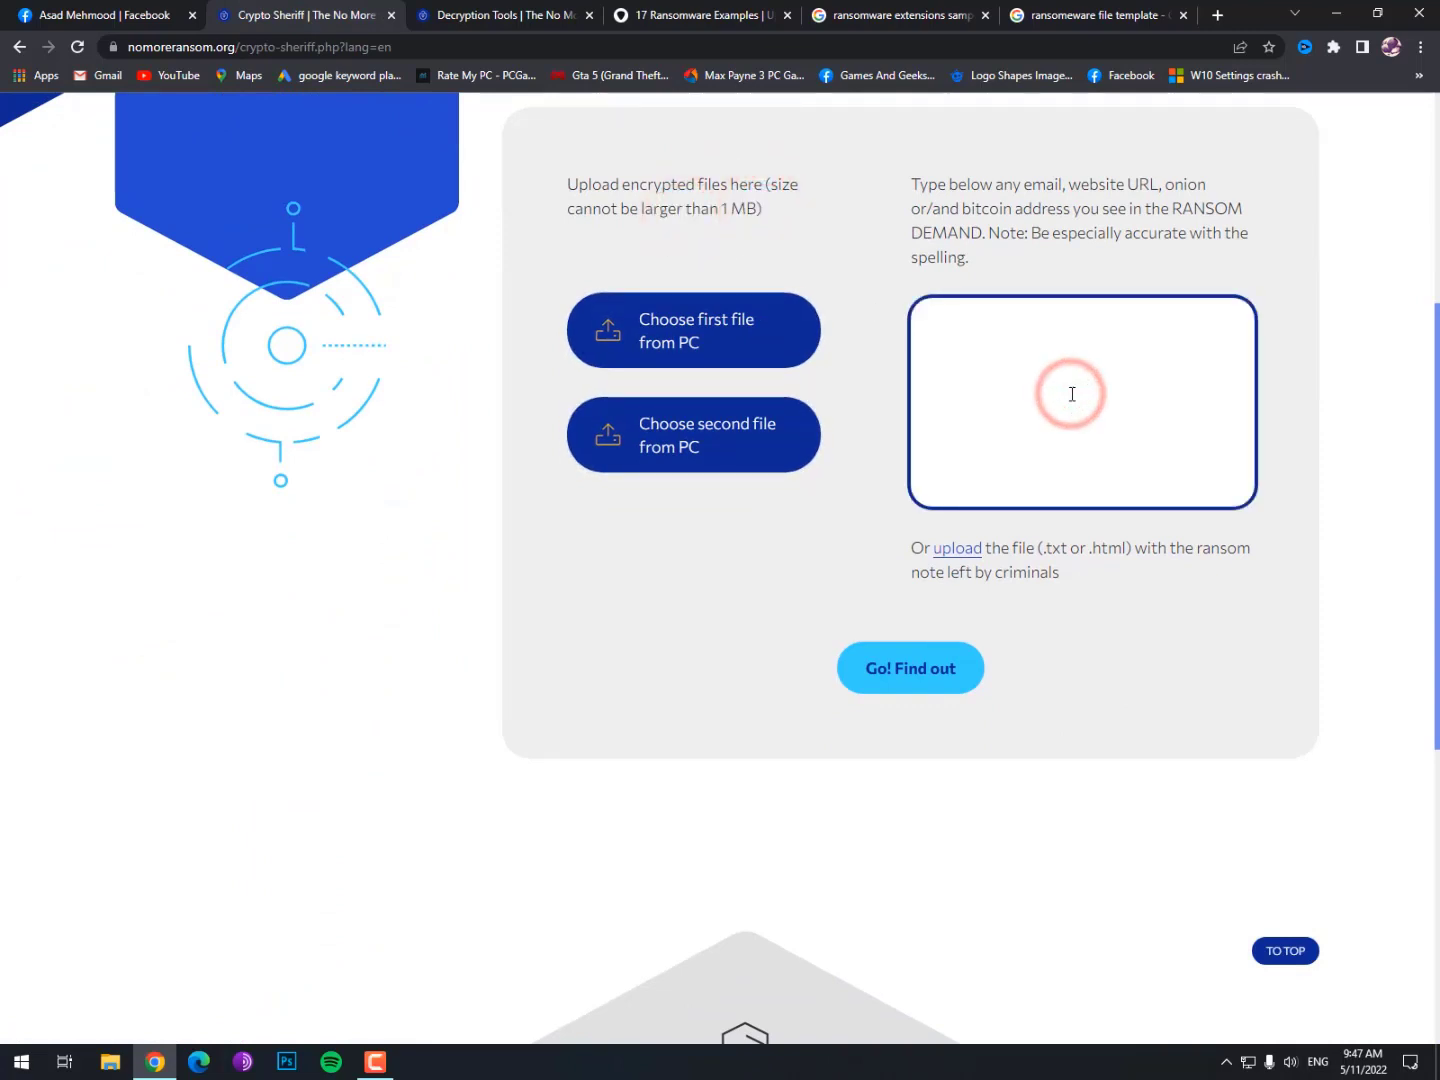
left_click(1072, 392)
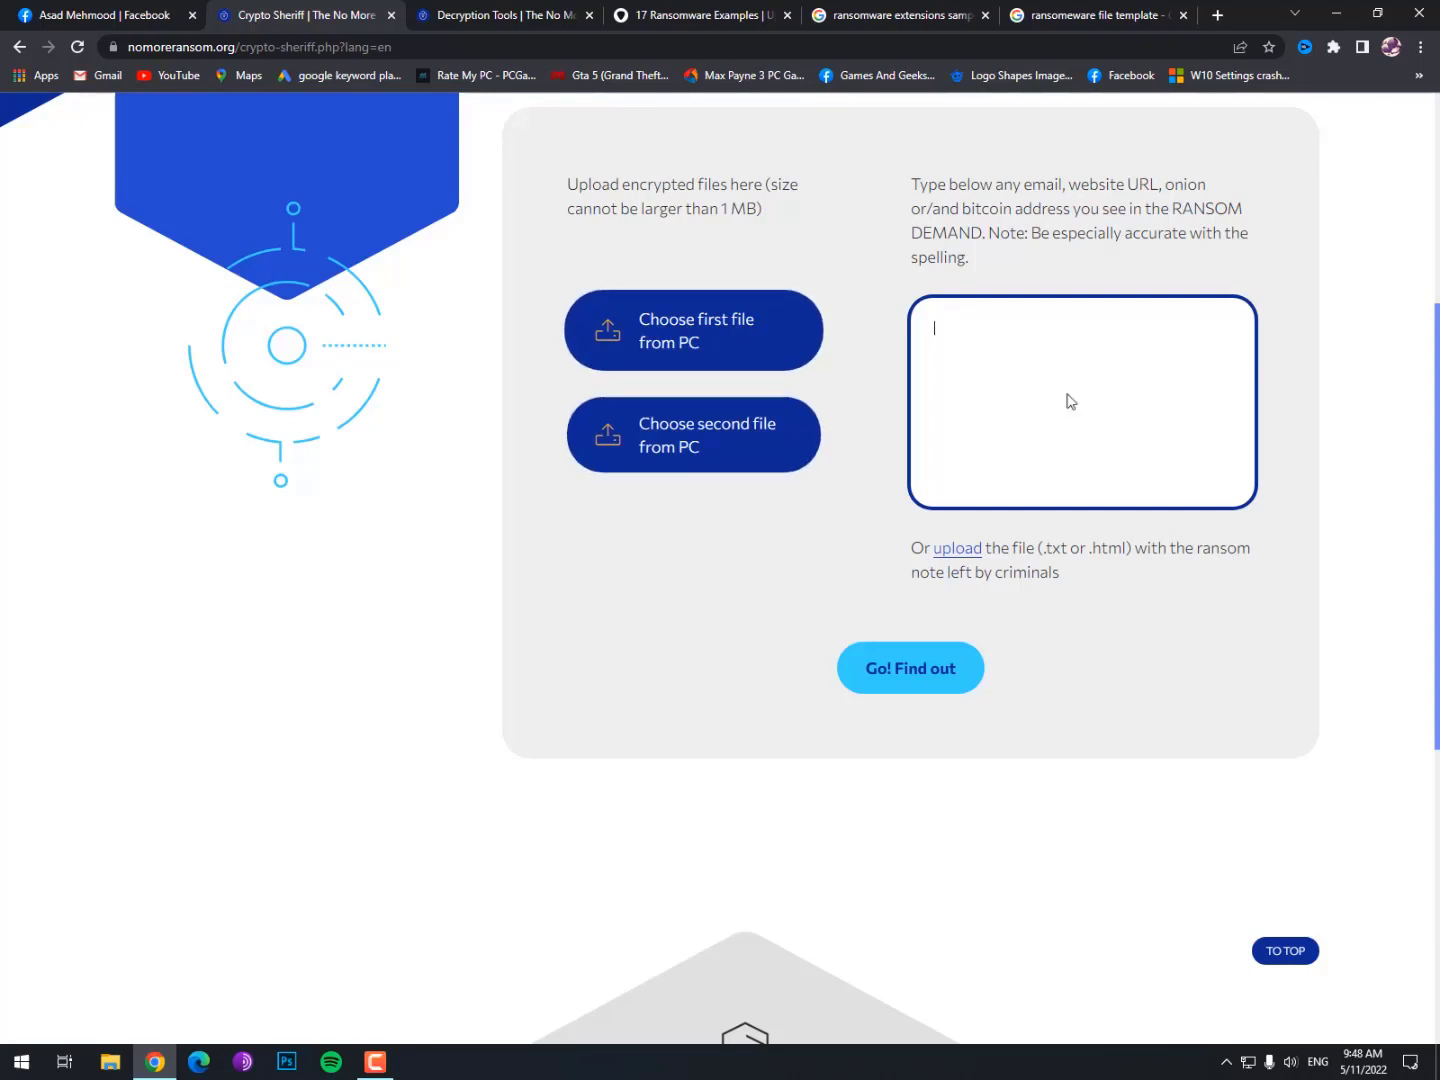
scroll("down", 3)
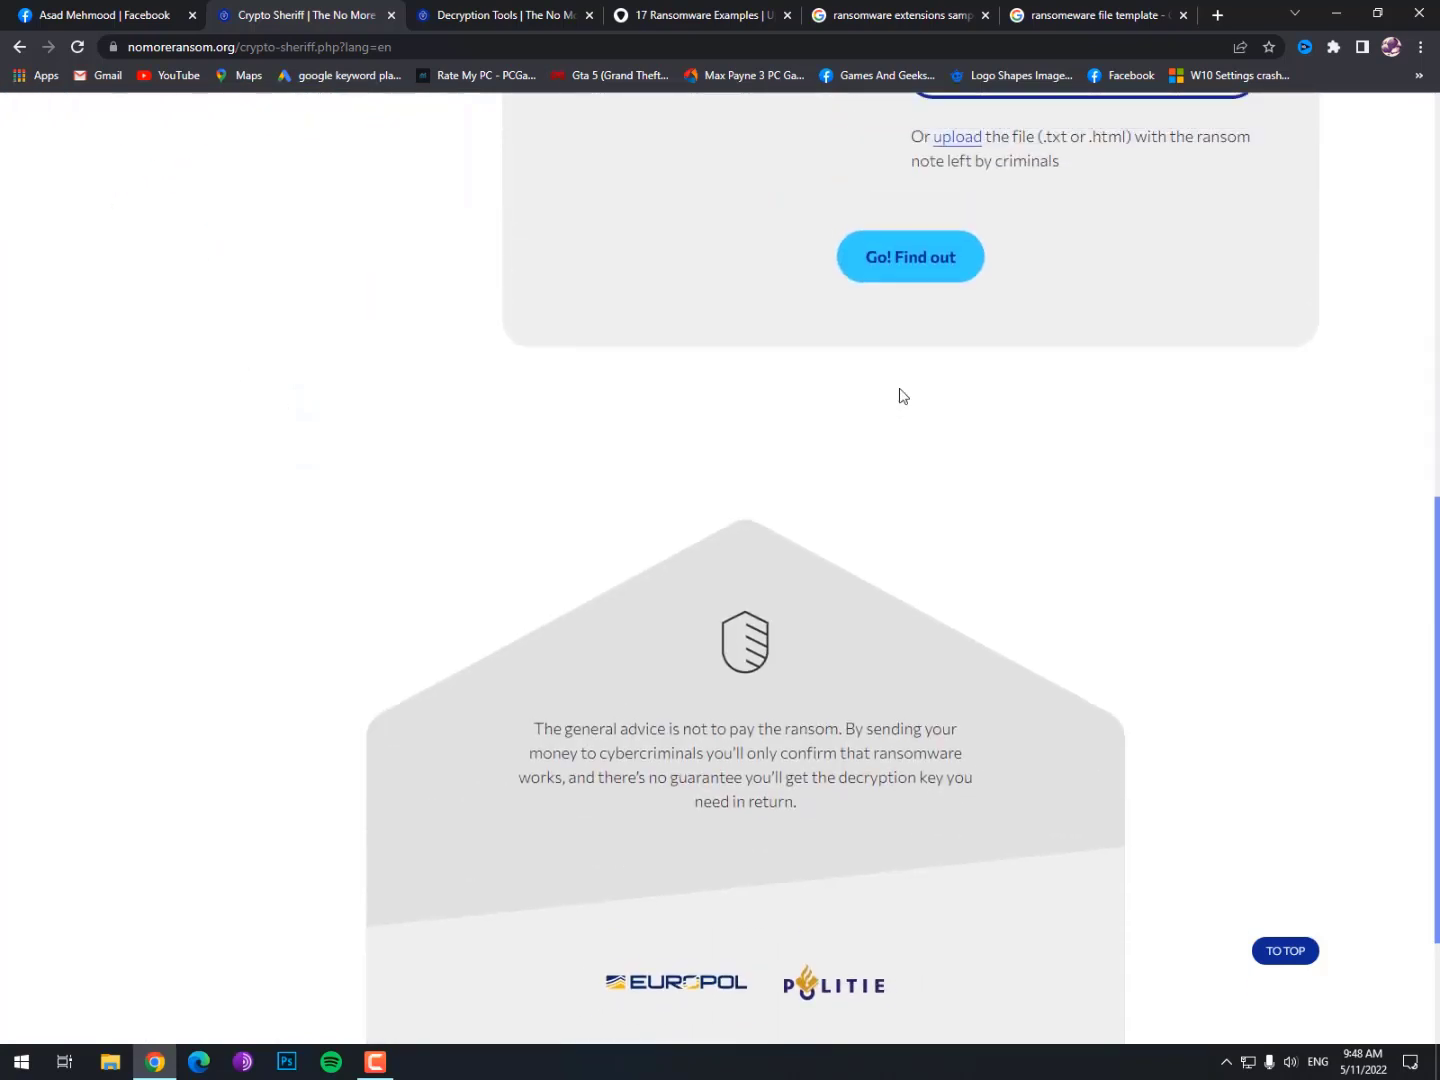
scroll("up", 3)
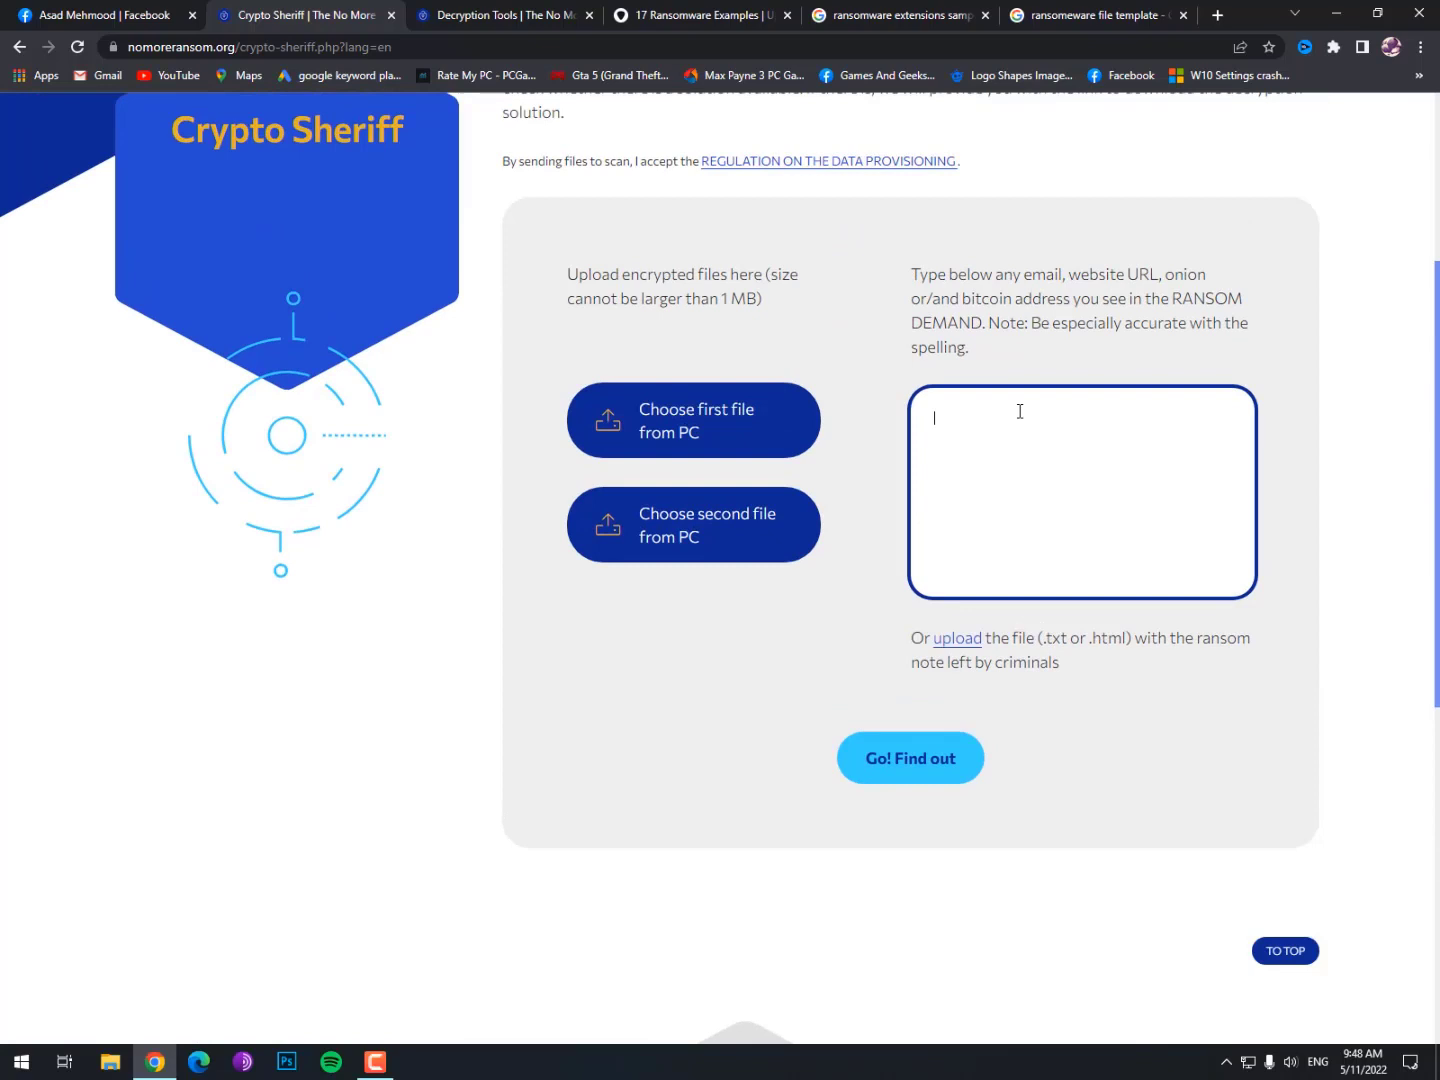
scroll("down", 3)
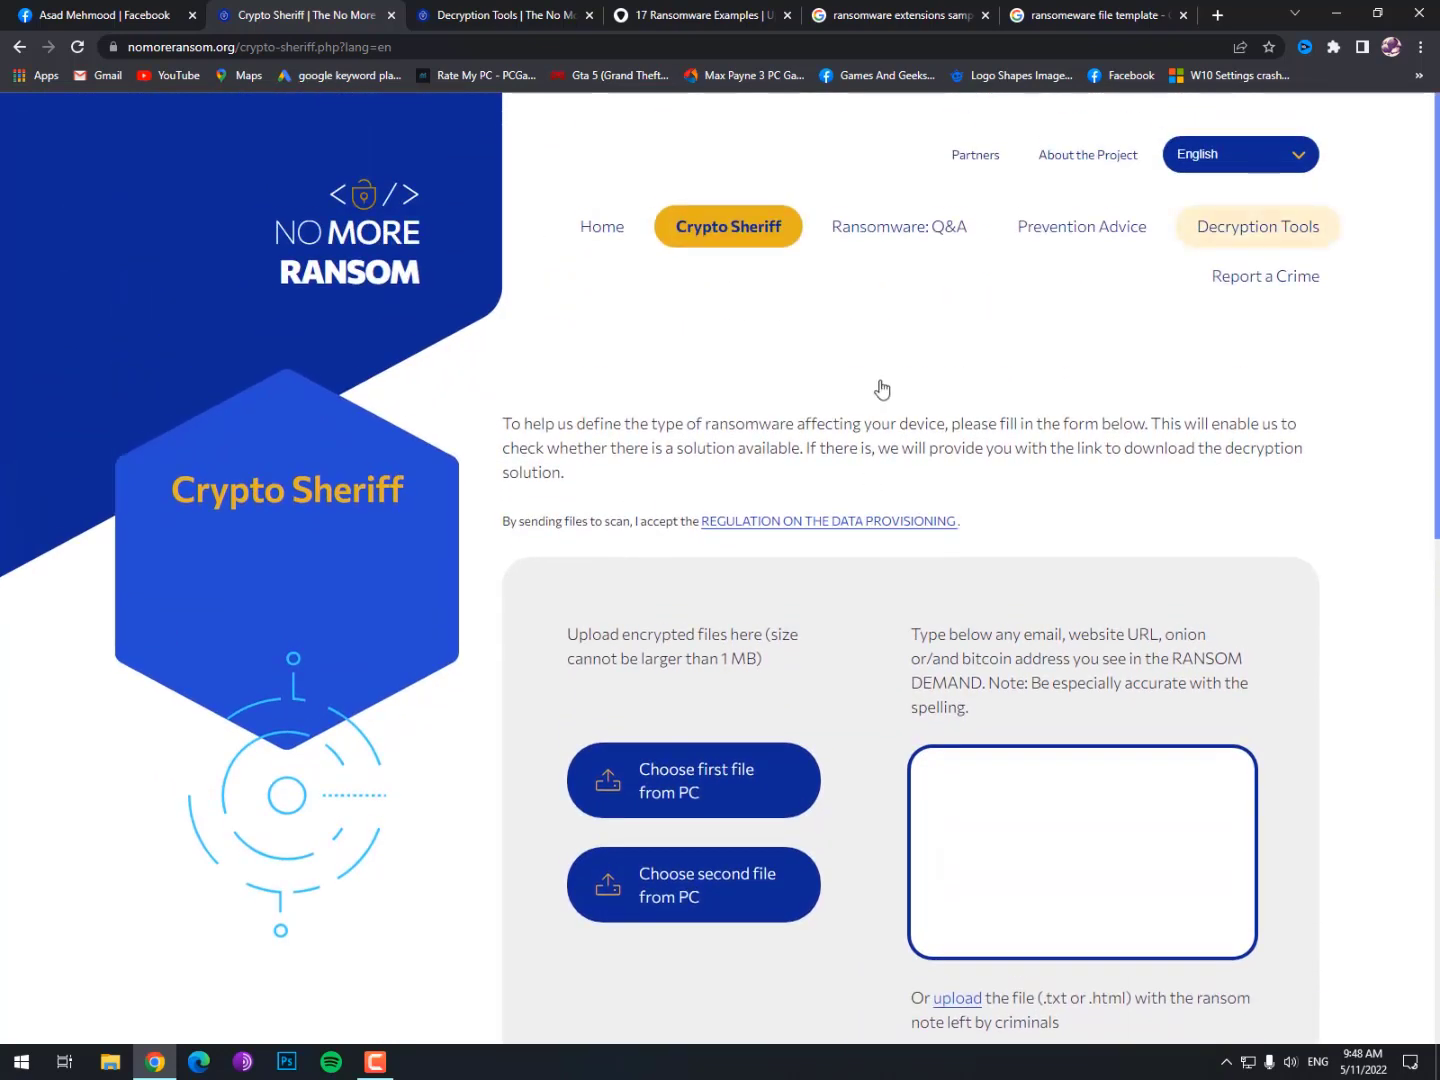
- Open Decryption Tools and expand Agent.iih Ransom to show the Rakhni Decryptor download
left_click(1256, 226)
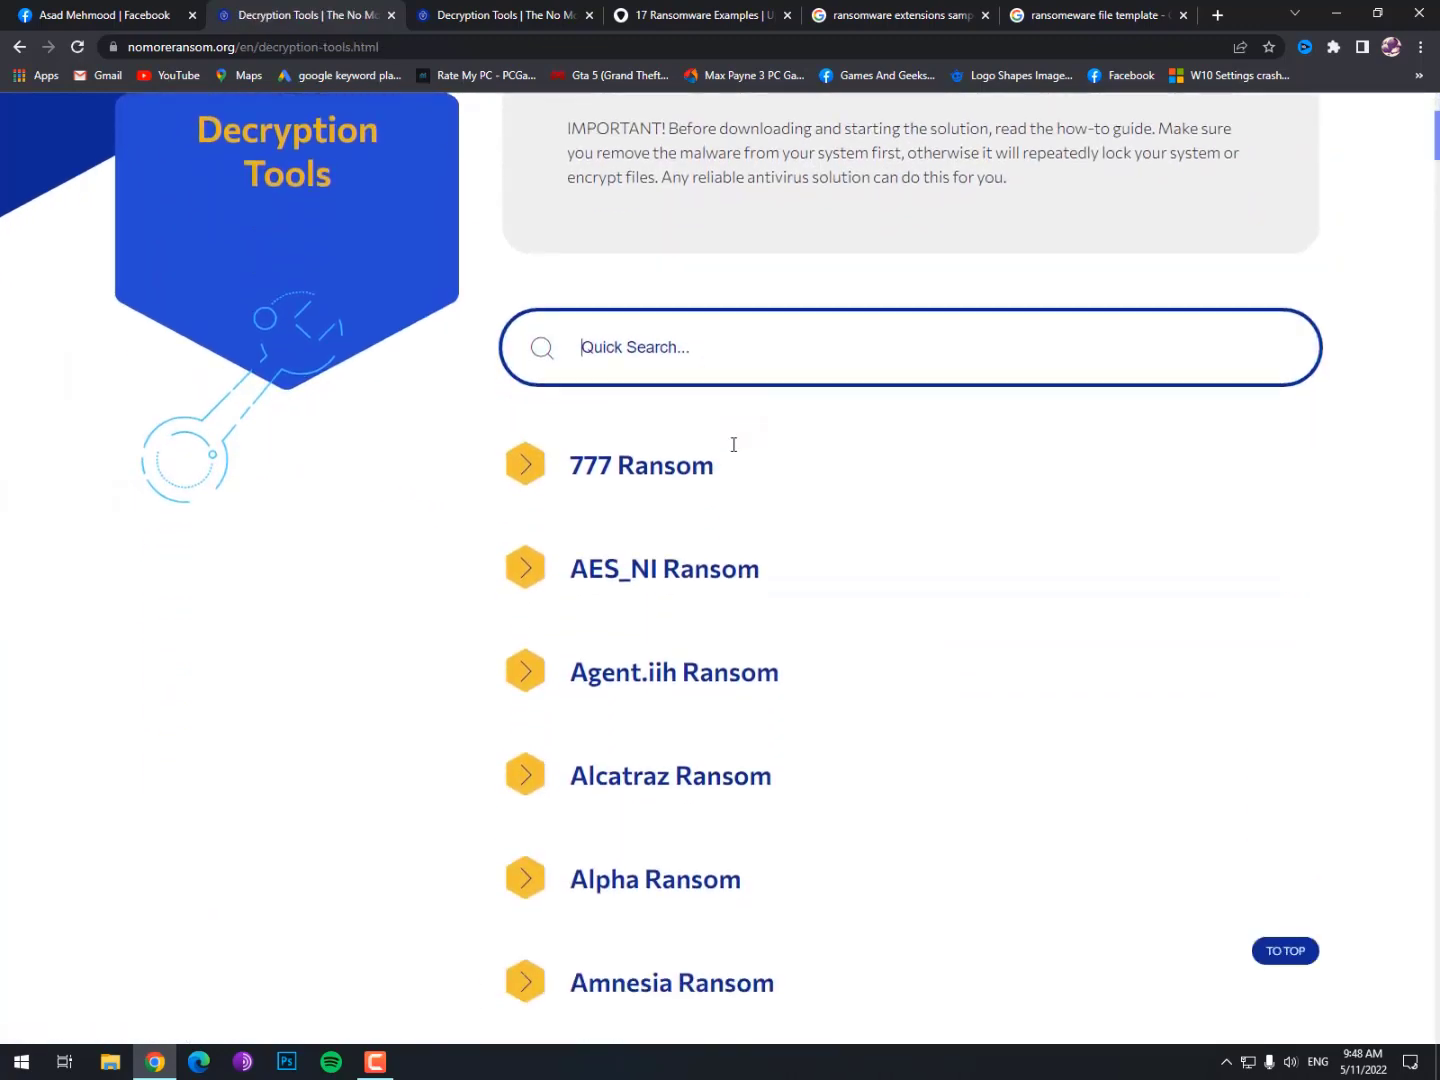
scroll("down", 3)
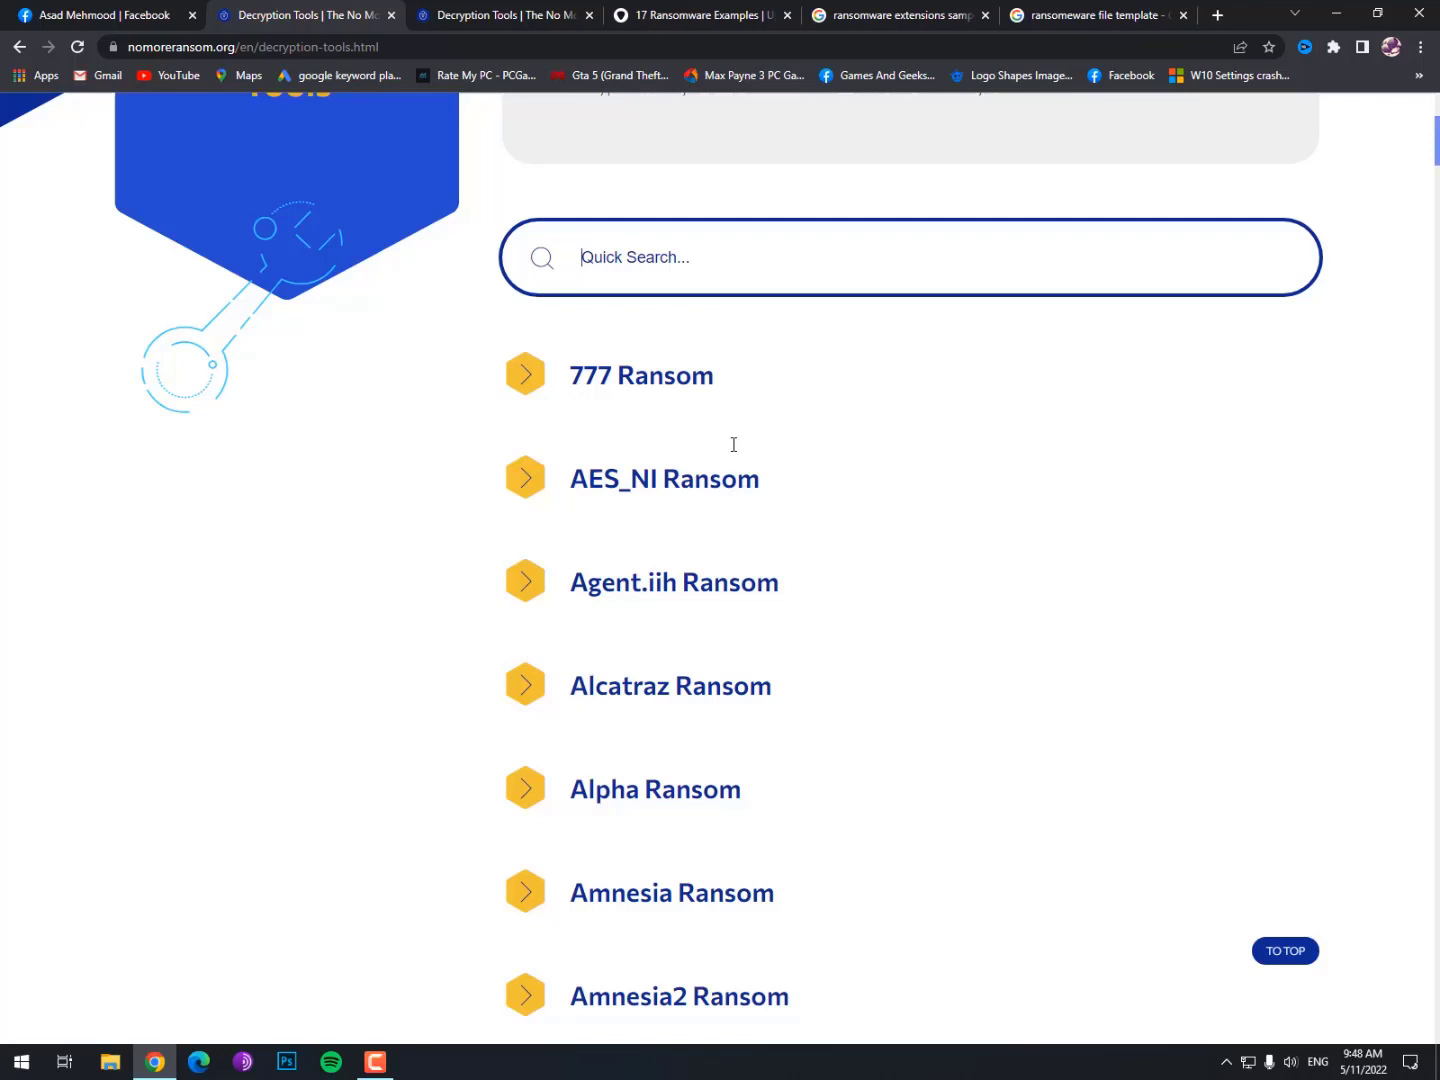
scroll("down", 3)
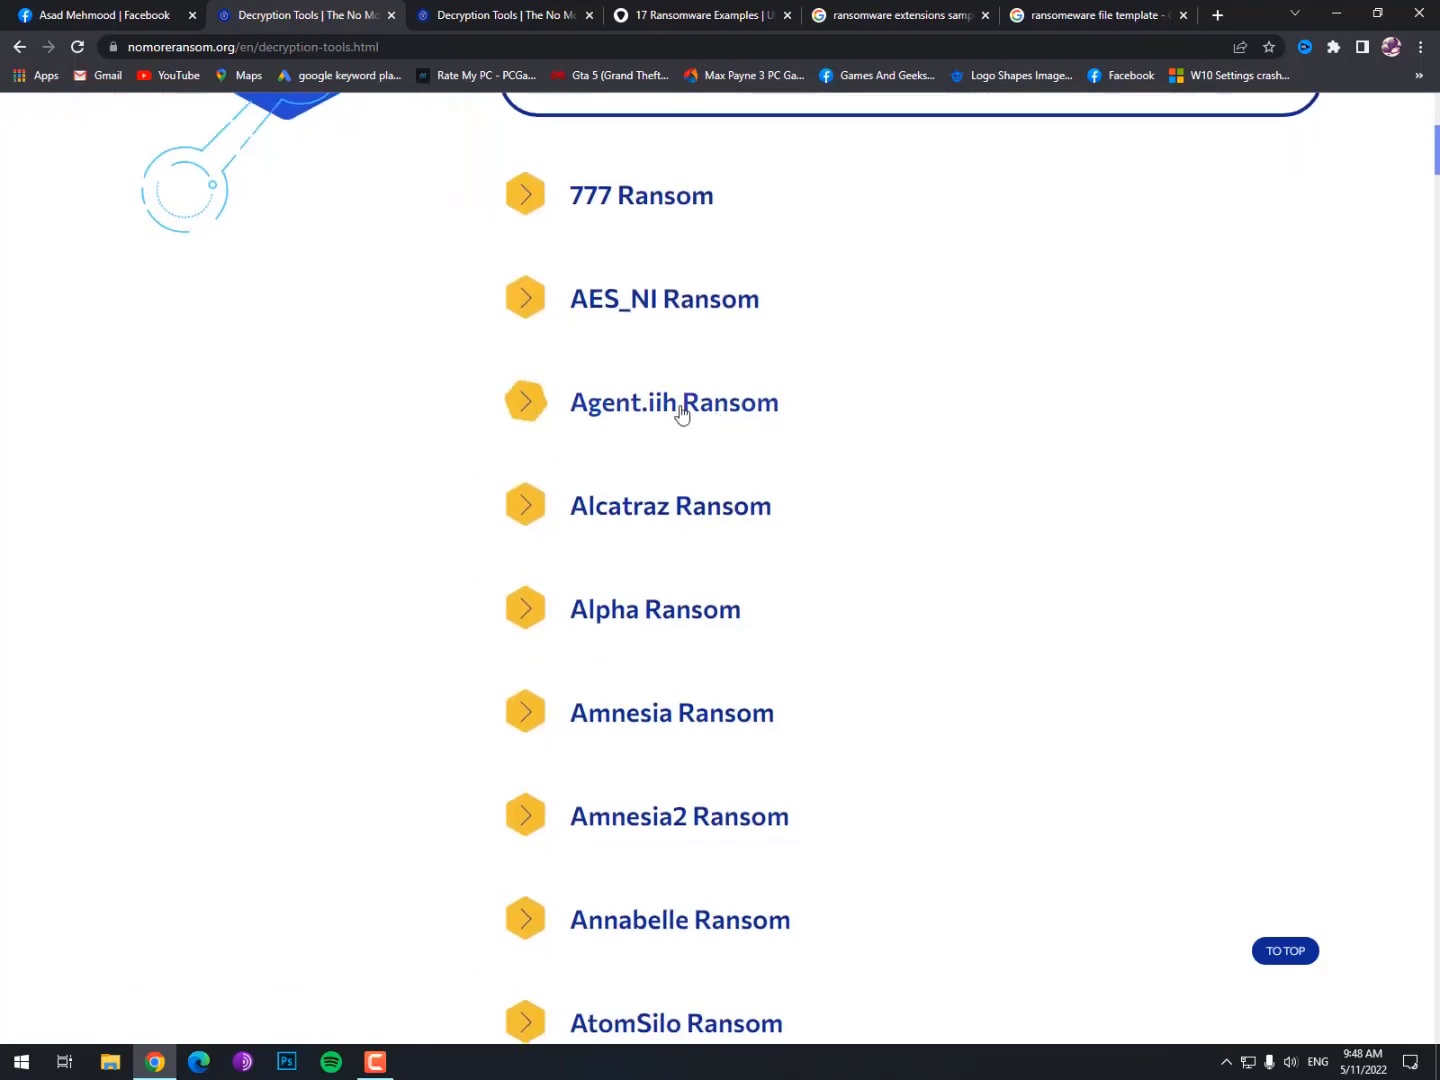
left_click(674, 402)
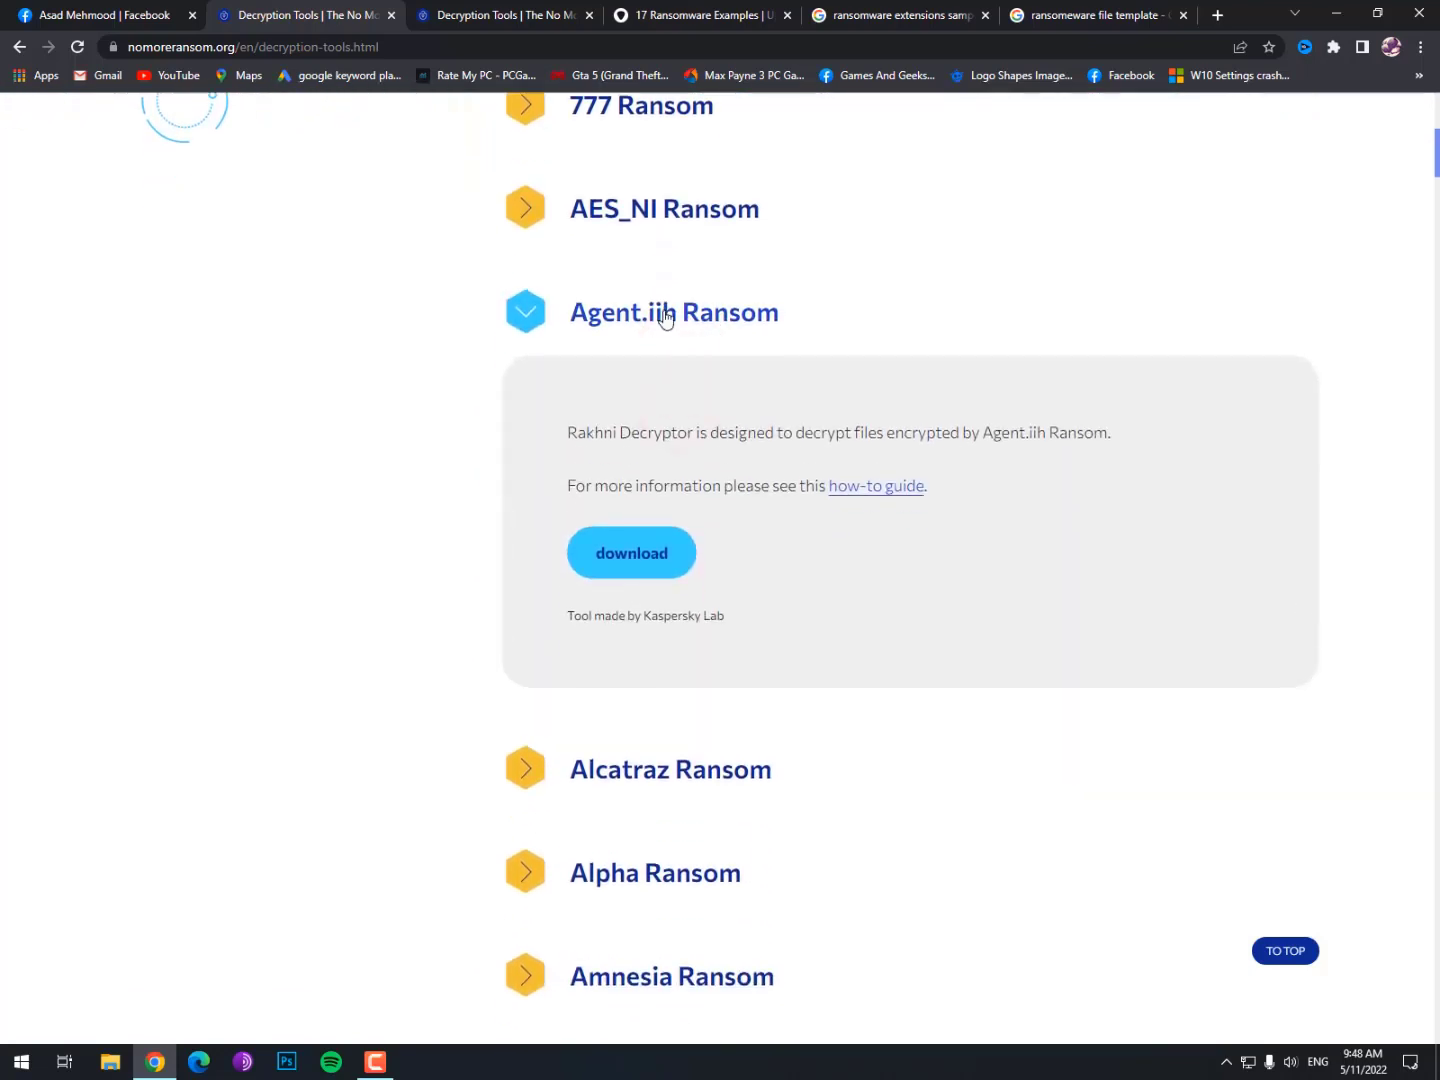
scroll("down", 3)
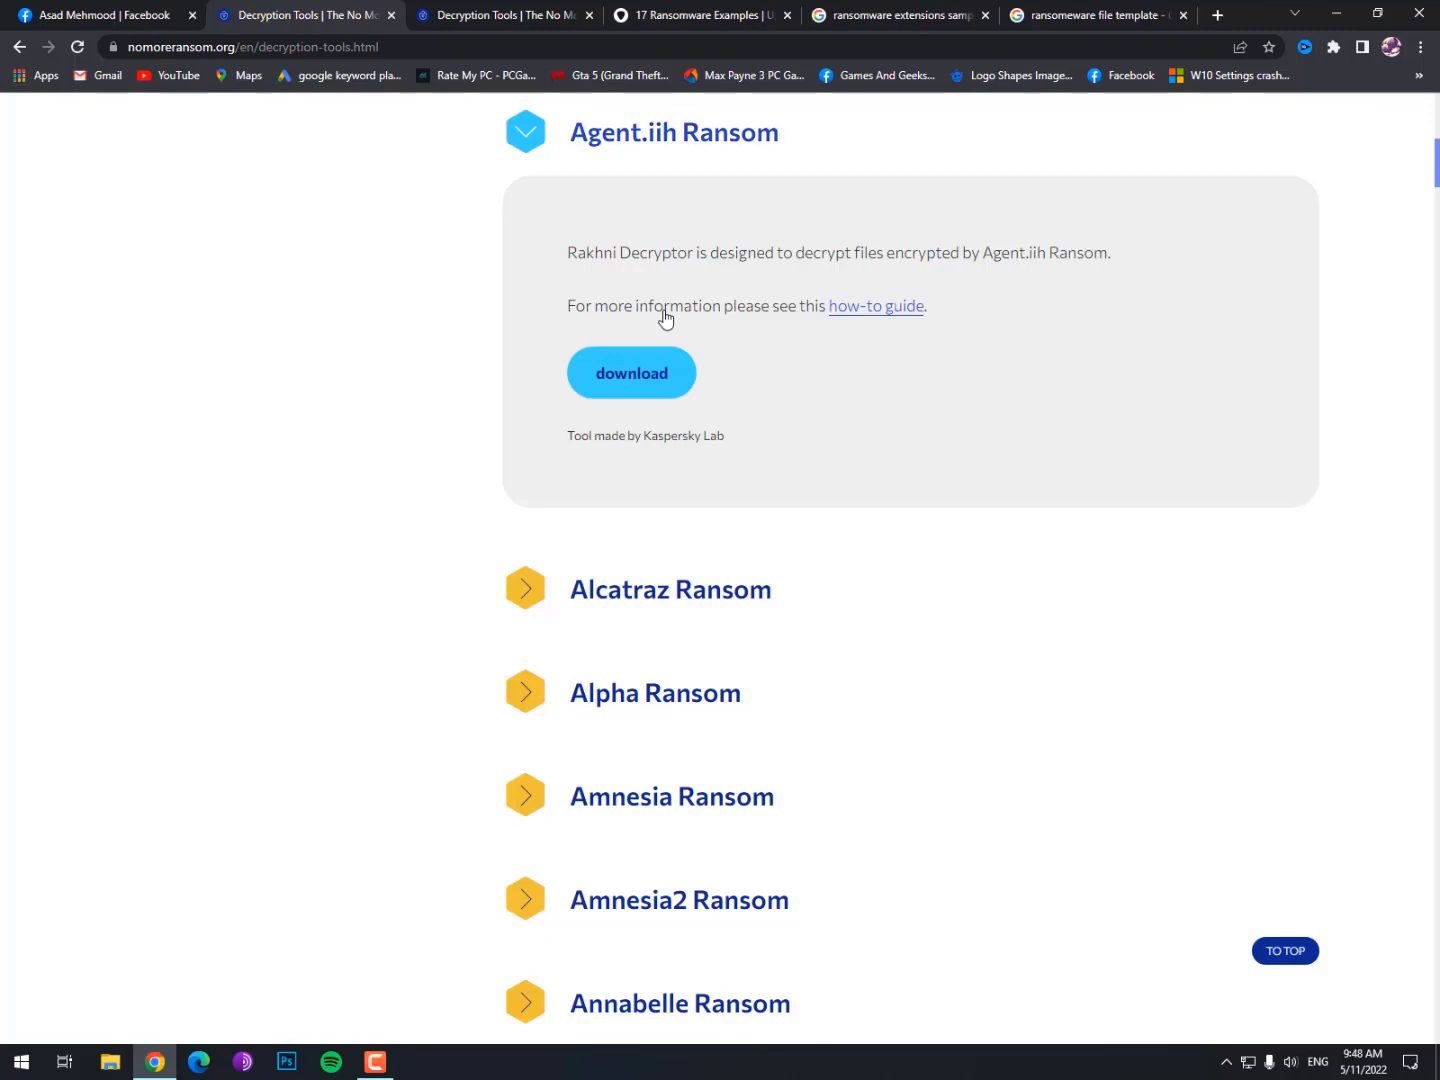
mouse_move(808, 398)
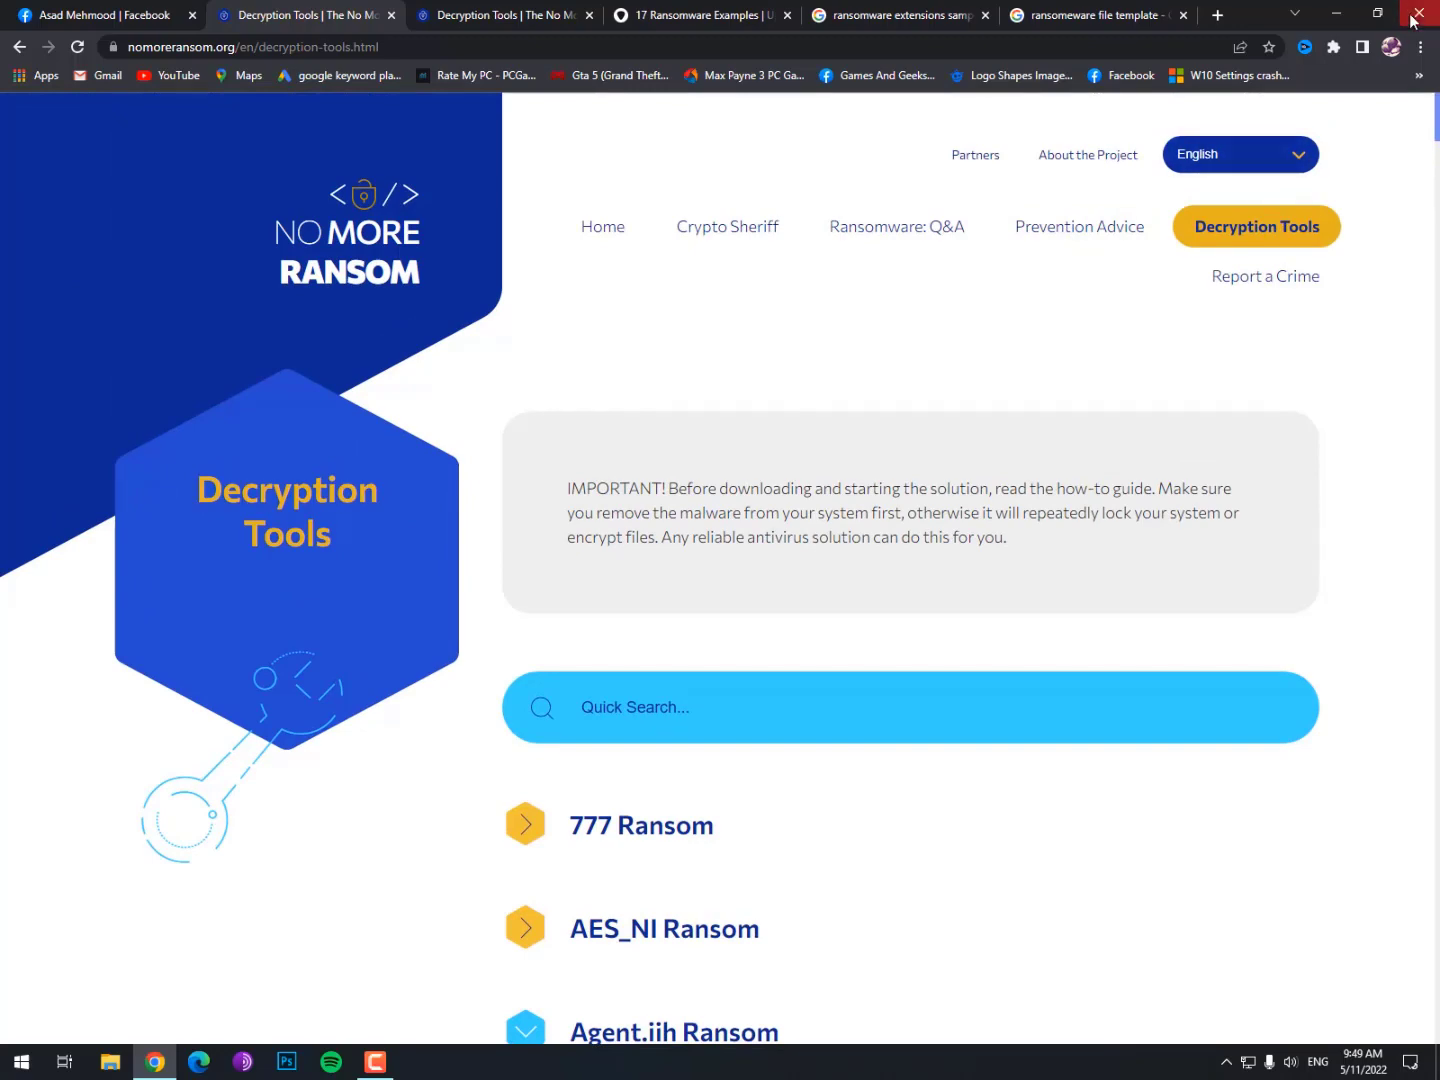
mouse_move(1420, 14)
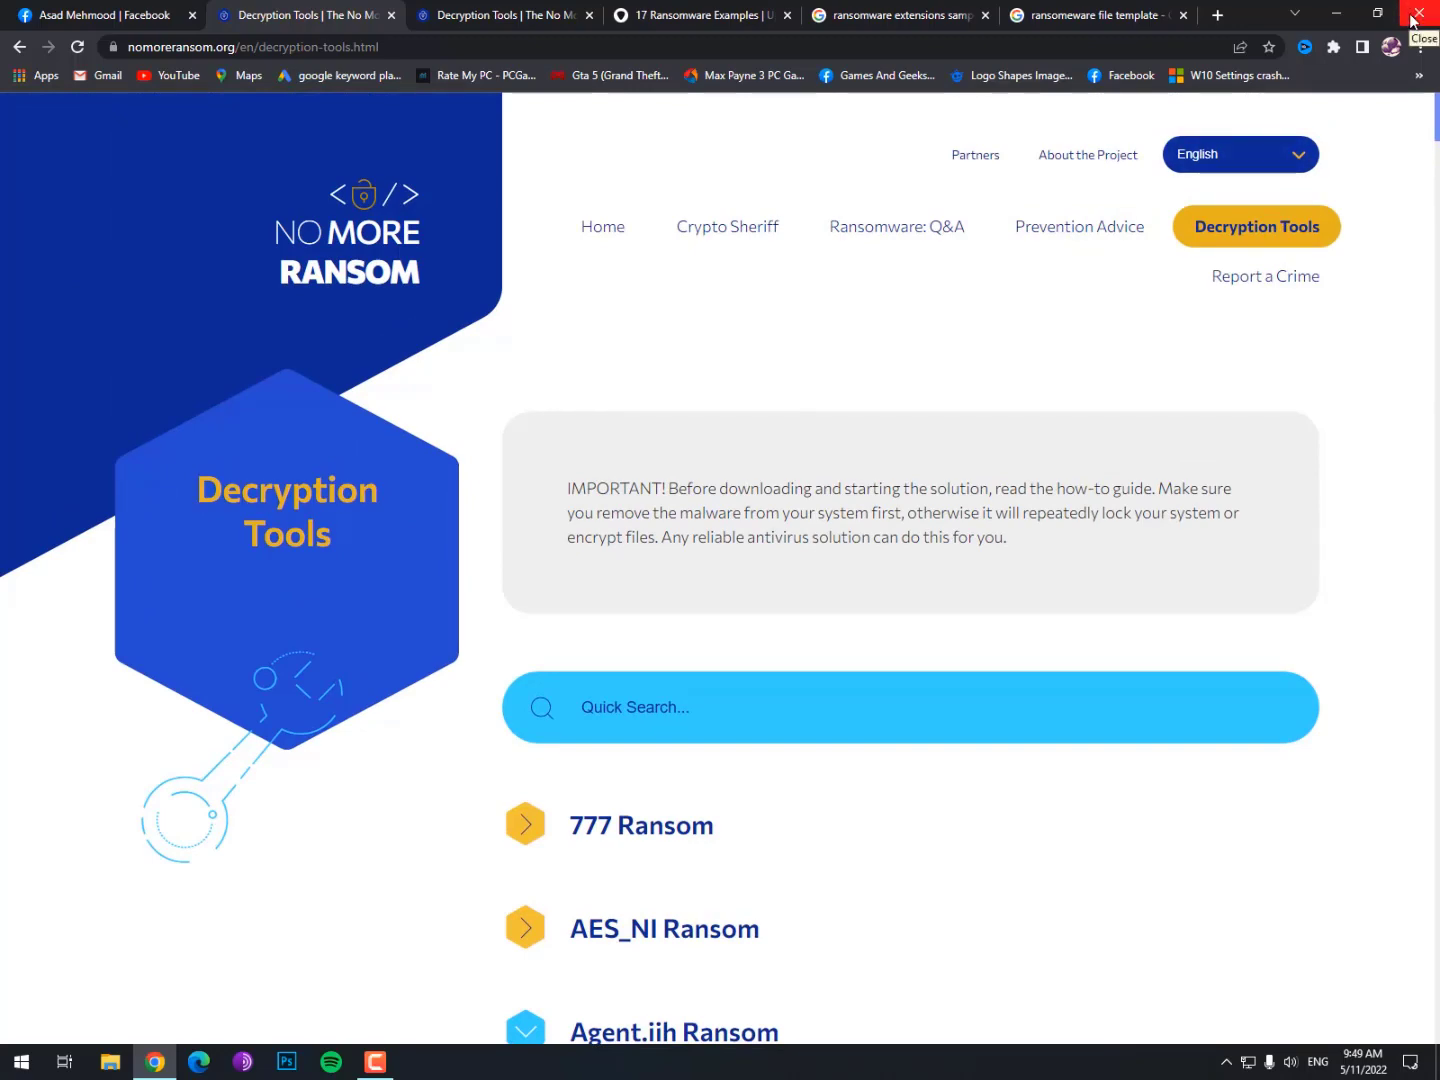
- Close the Chrome window, returning to the Windows desktop
left_click(1420, 16)
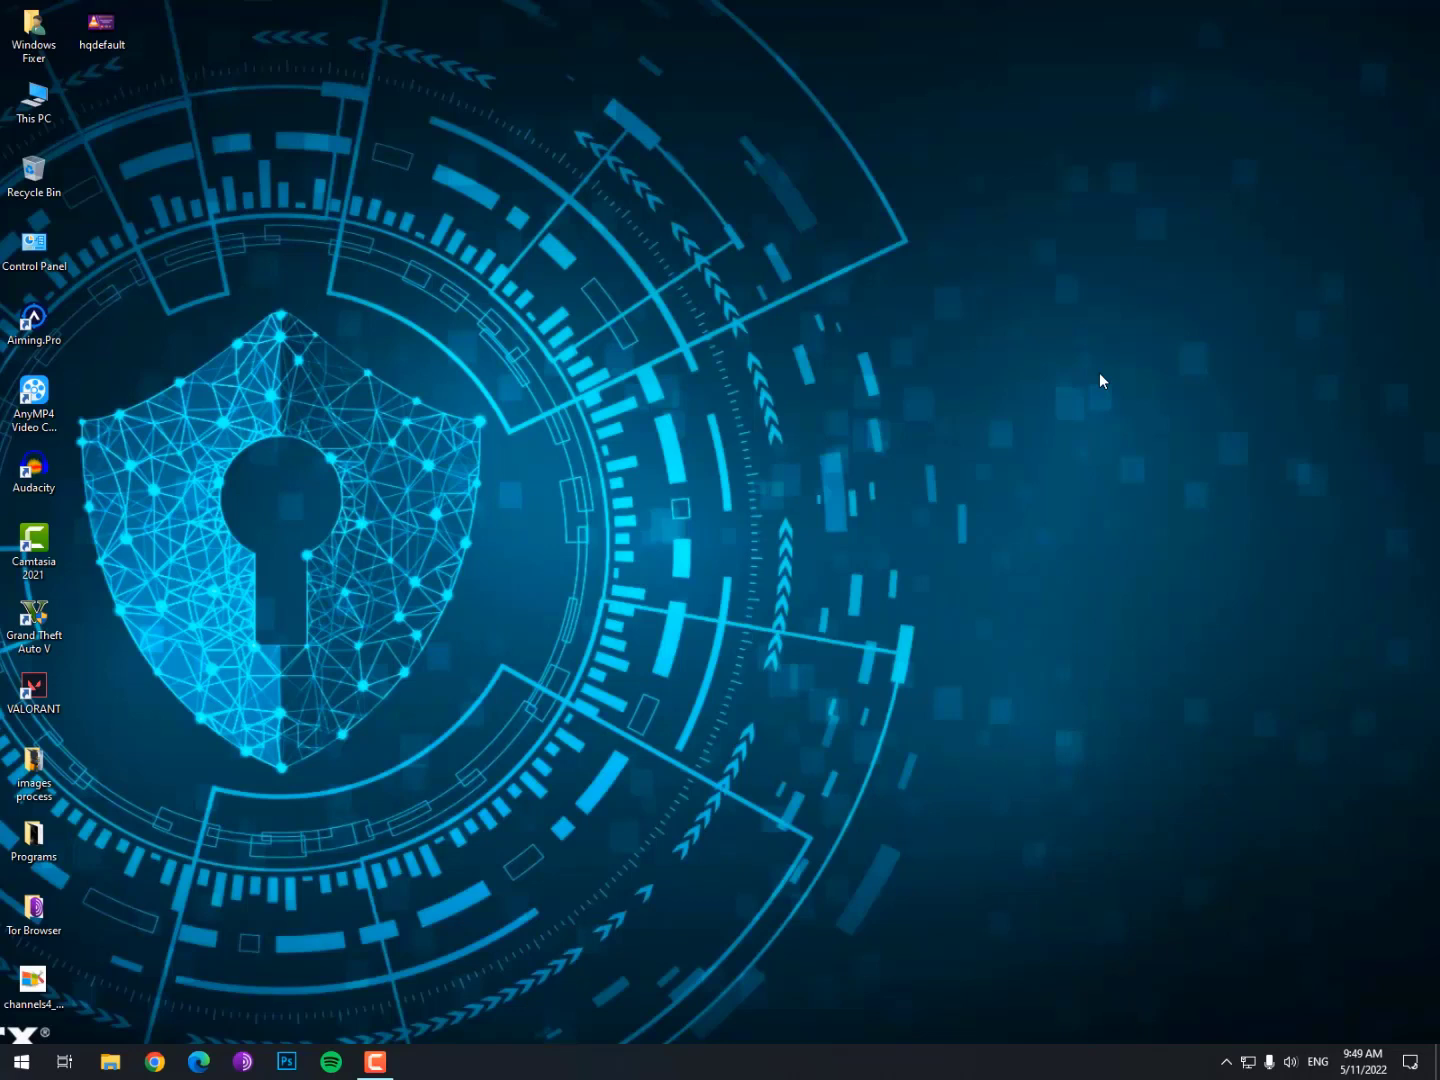
mouse_move(810, 430)
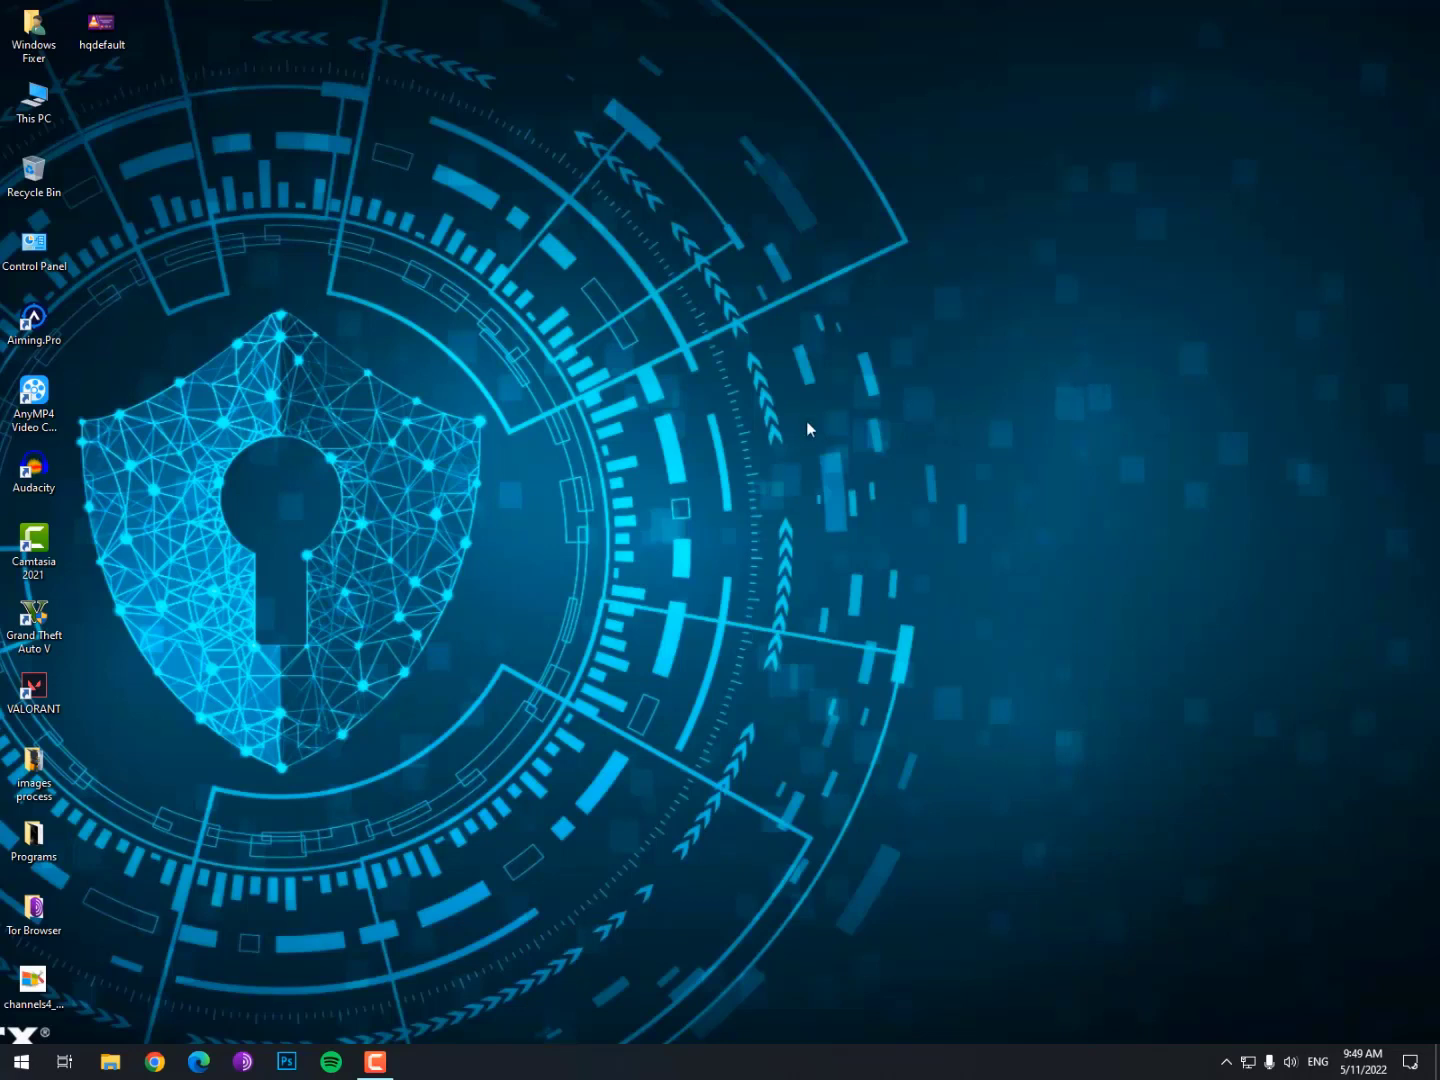
mouse_move(672, 452)
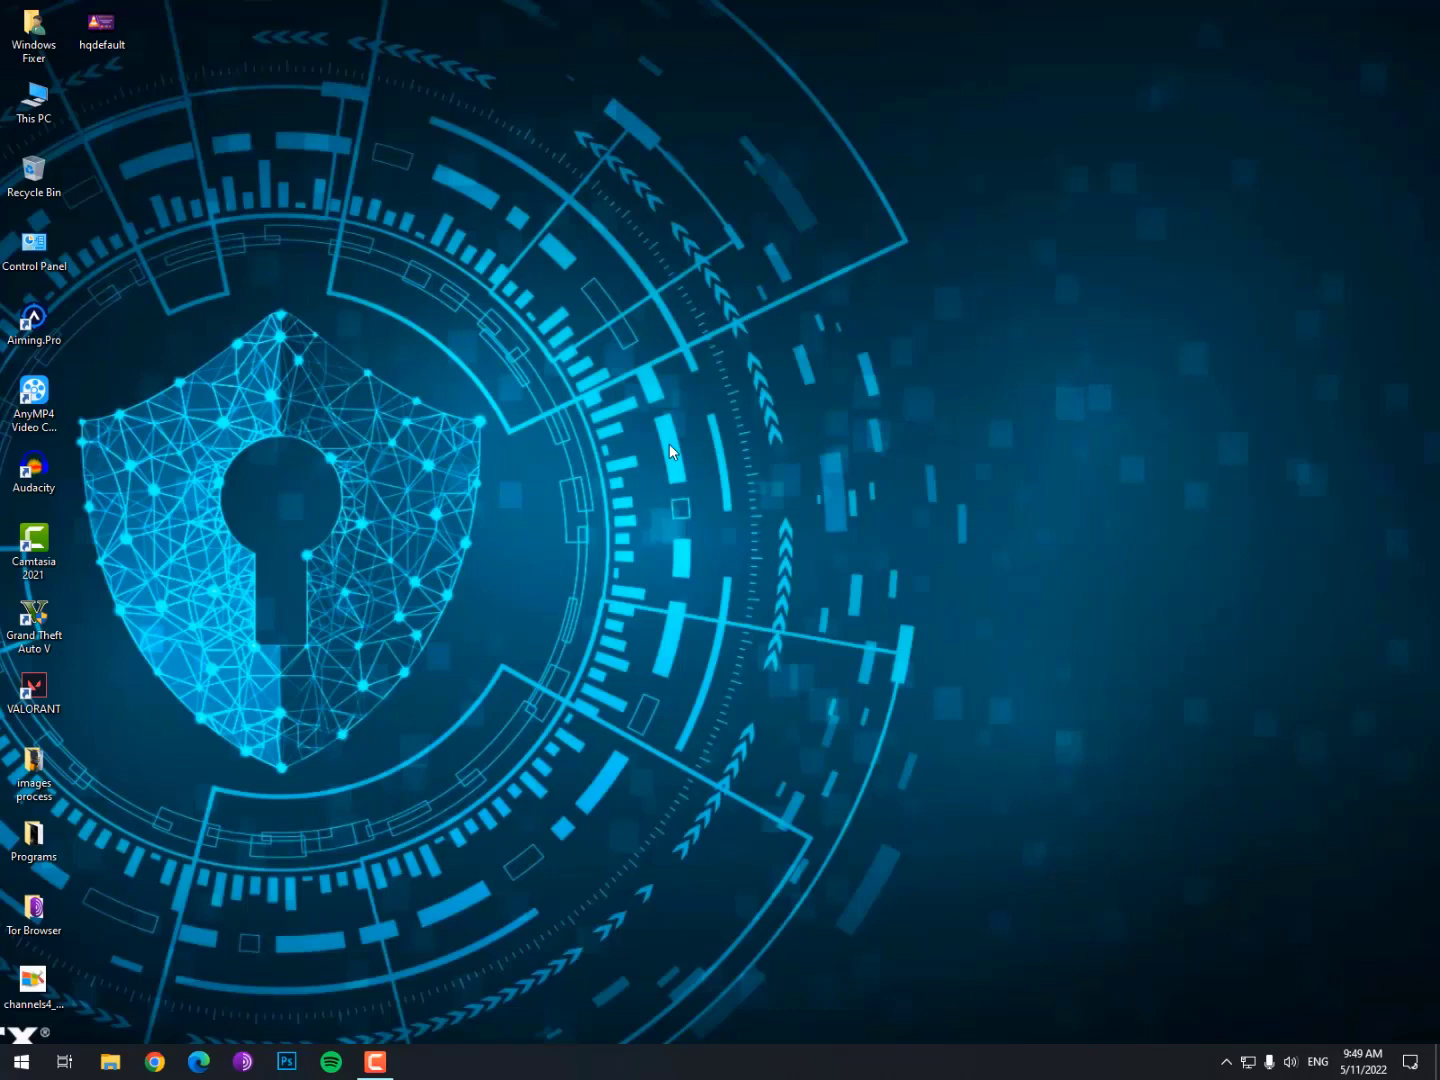